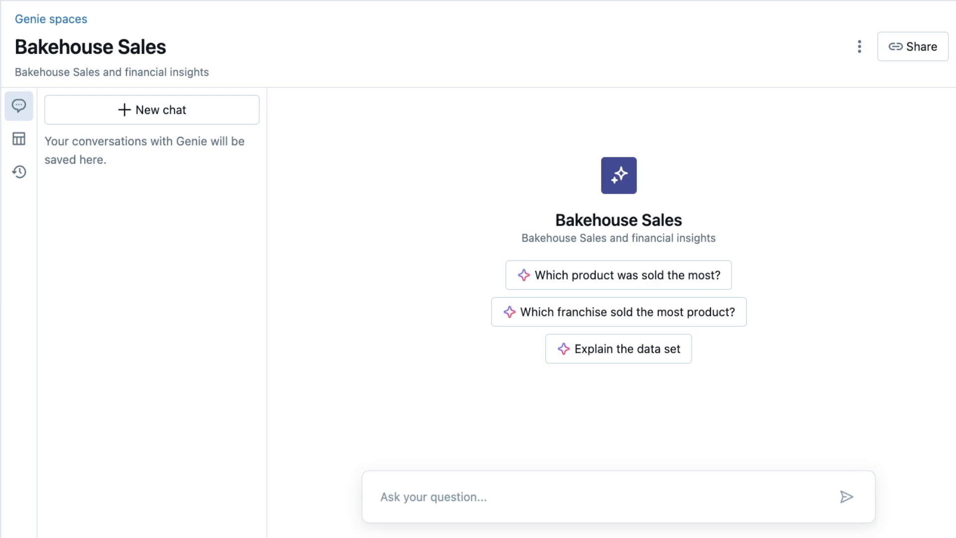
mouse_move(495, 233)
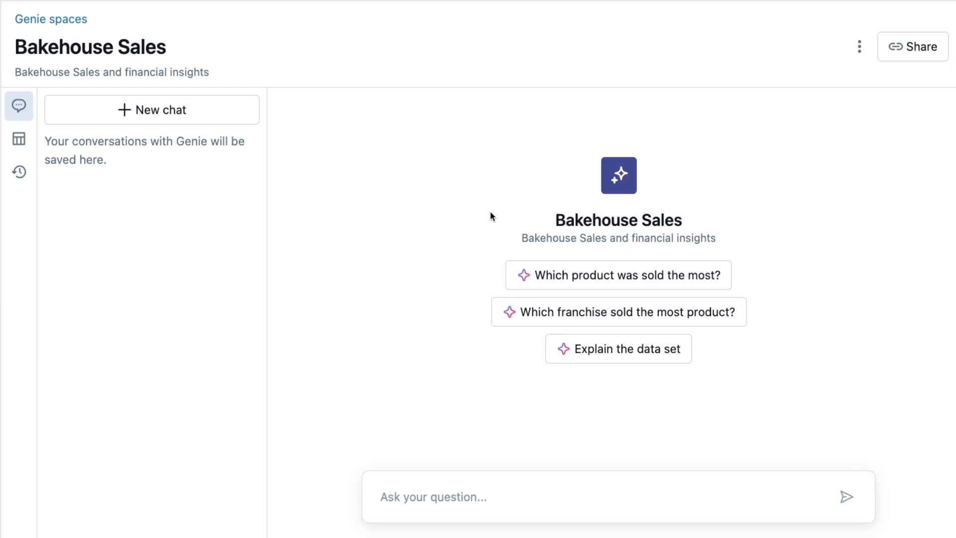
mouse_move(56, 174)
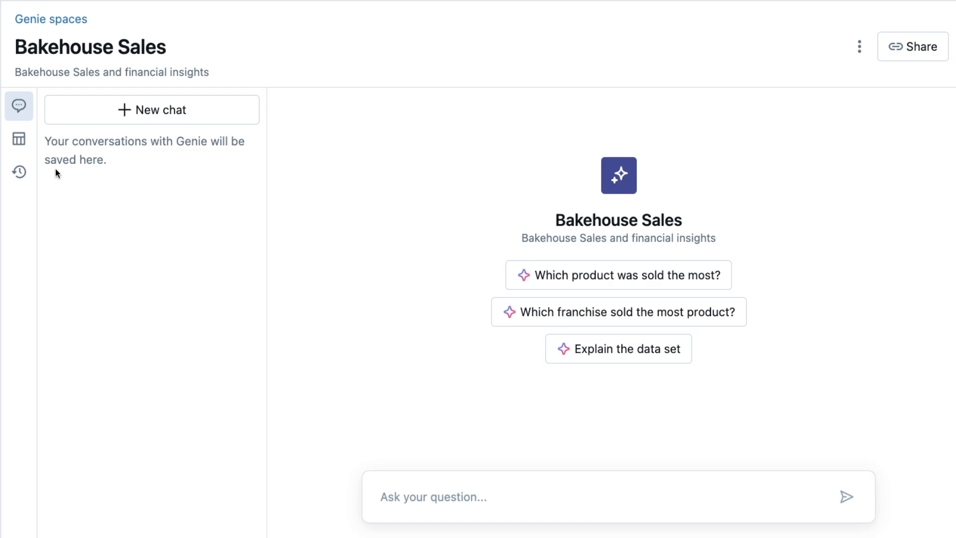
Step: Show the space's data tables and browse the customers table's columns (customerID, first_name, email_address, city)
click(19, 139)
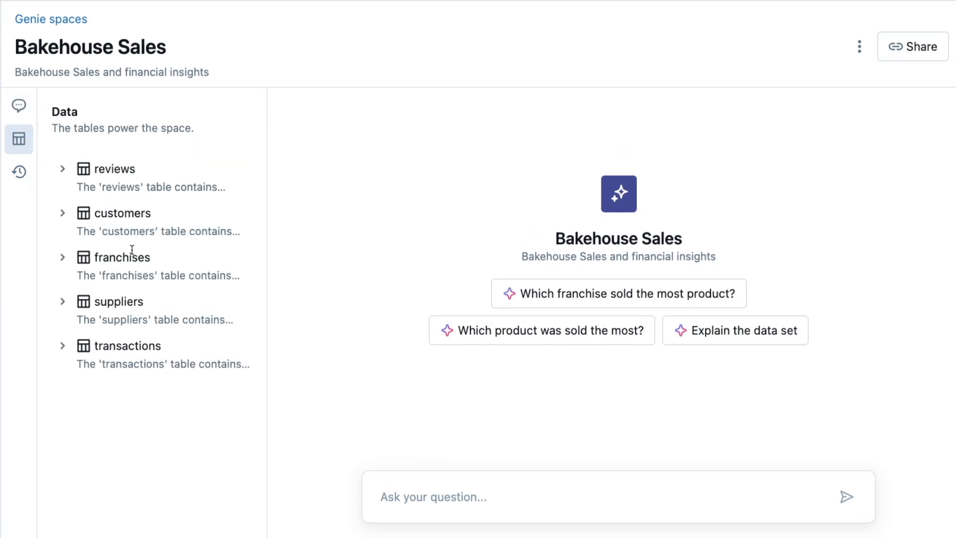
mouse_move(60, 243)
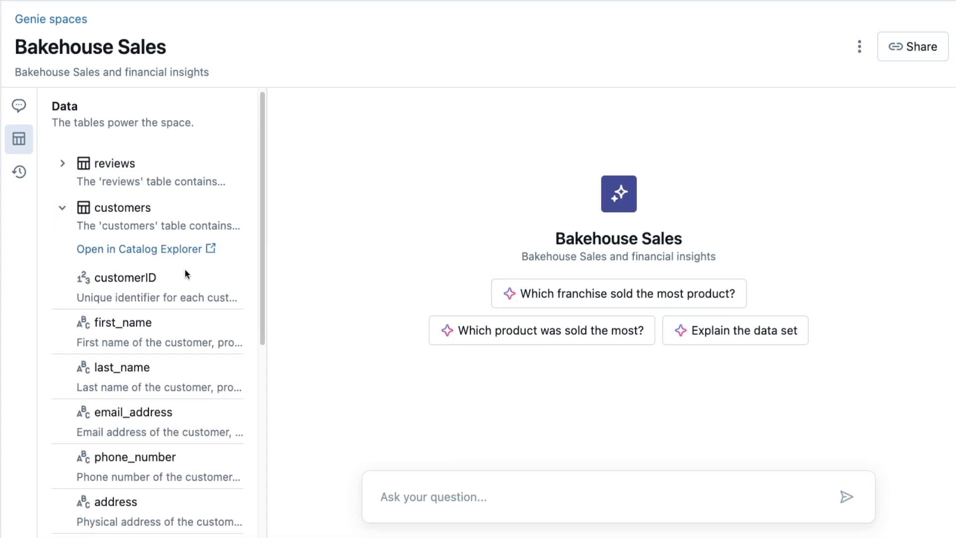
scroll(down, 3)
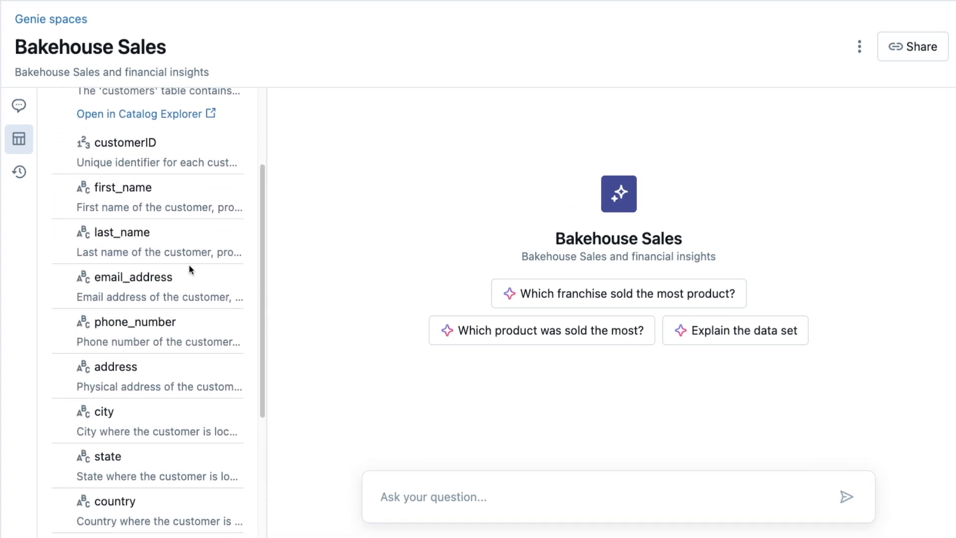
scroll(down, 3)
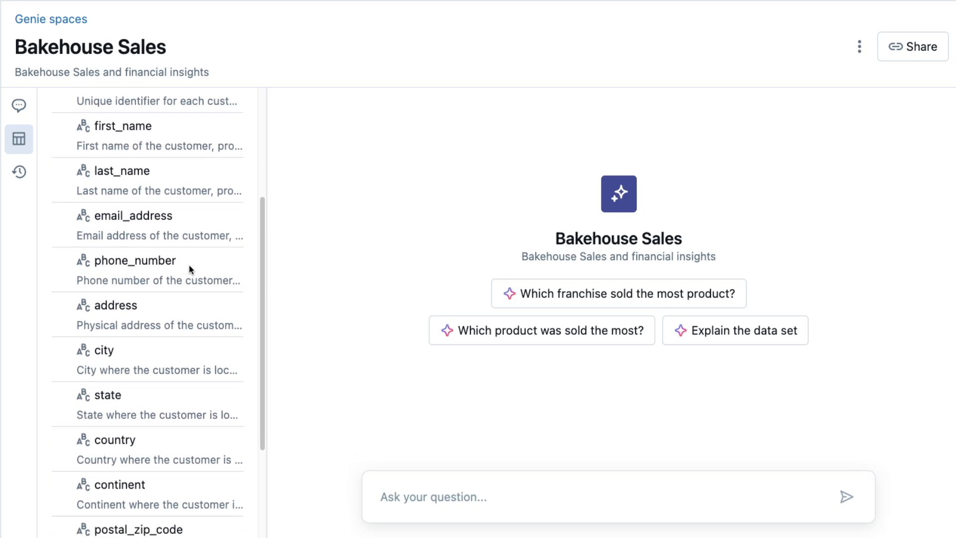
Step: Ask which country sold the most product in the second quarter; Genie answers Japan with 23,355
click(19, 106)
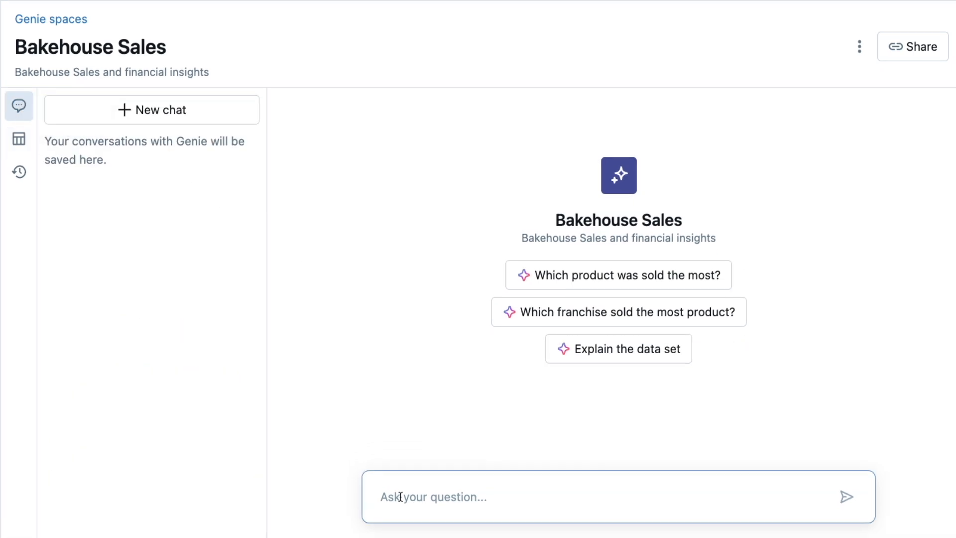
text(Which coun)
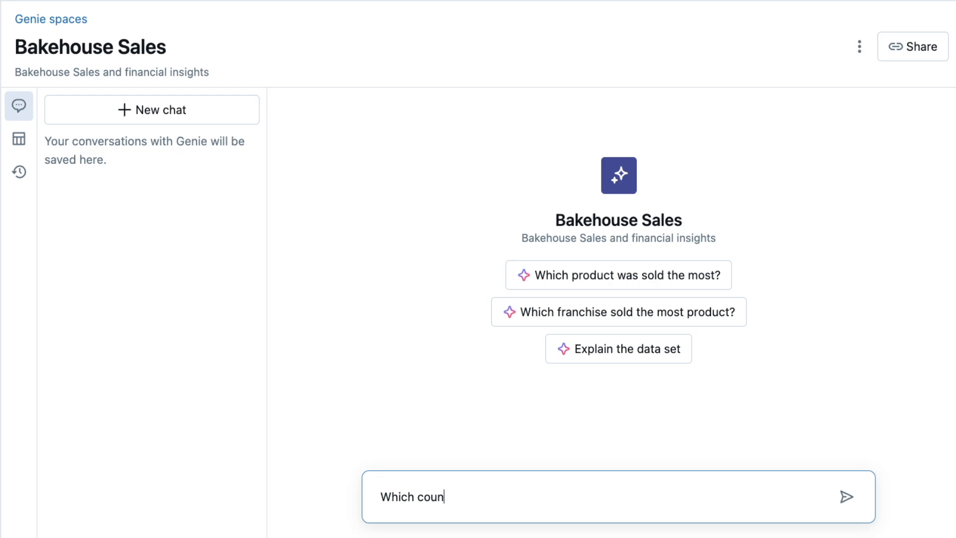
text(try sold the most product in the s)
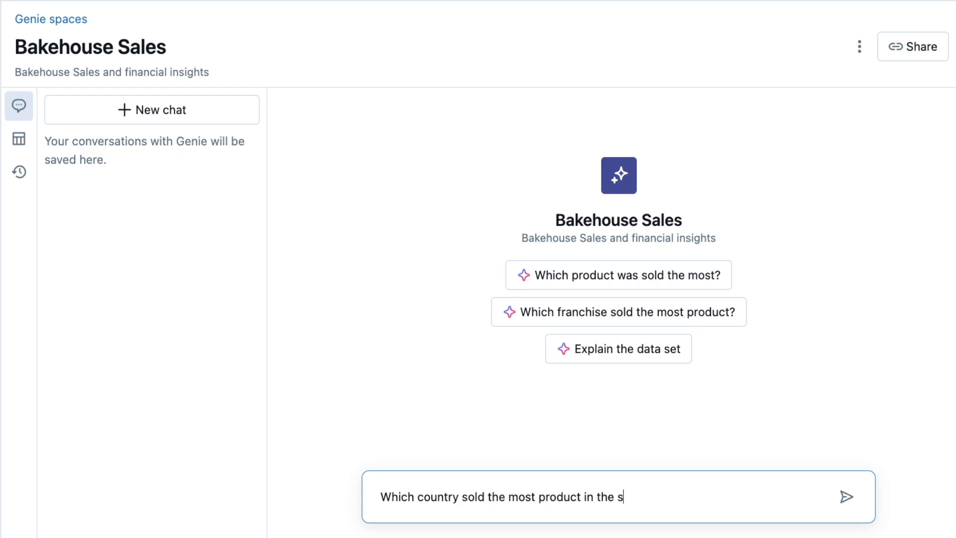
click(846, 495)
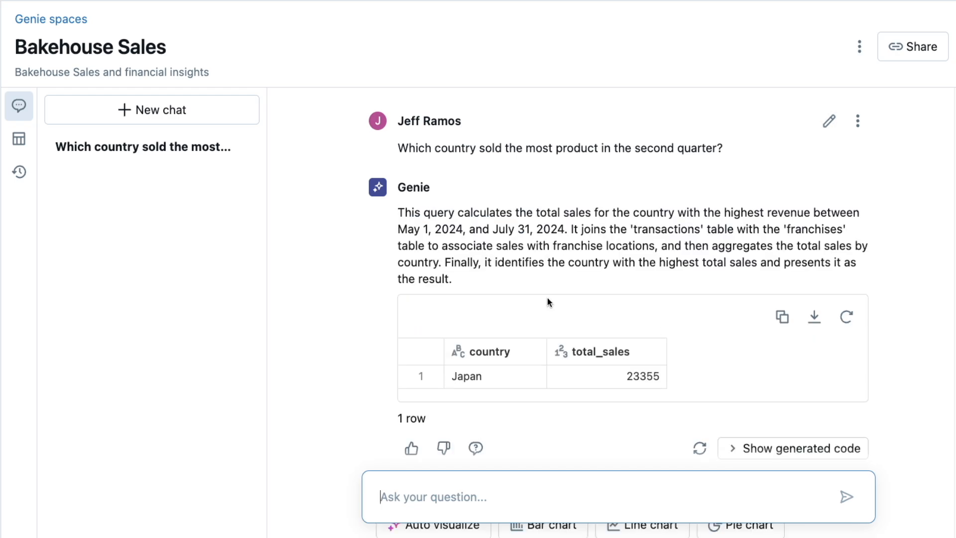
mouse_move(472, 351)
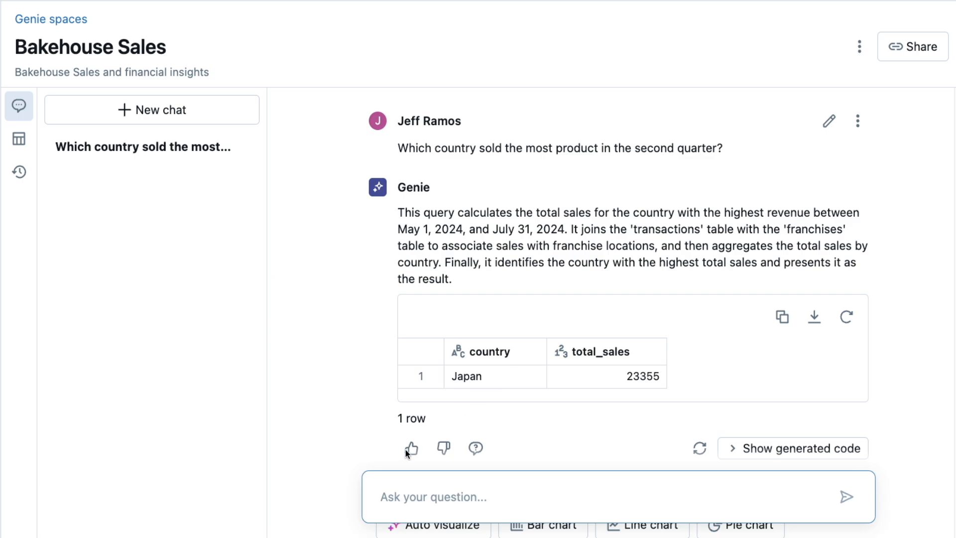
scroll(down, 3)
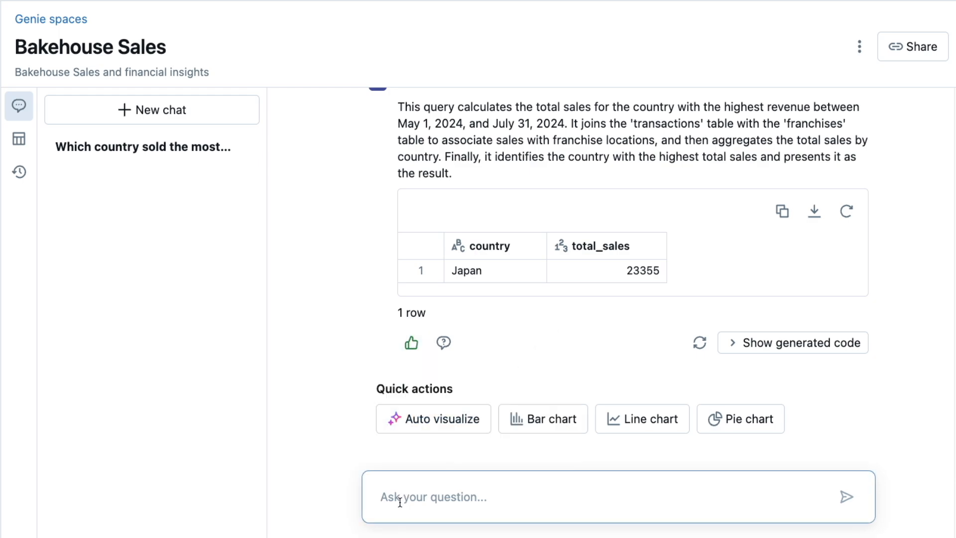
Step: Ask 'What were the total sales for this month?' and view Genie's null result for October 1–23, 2024
text(What were the total sales)
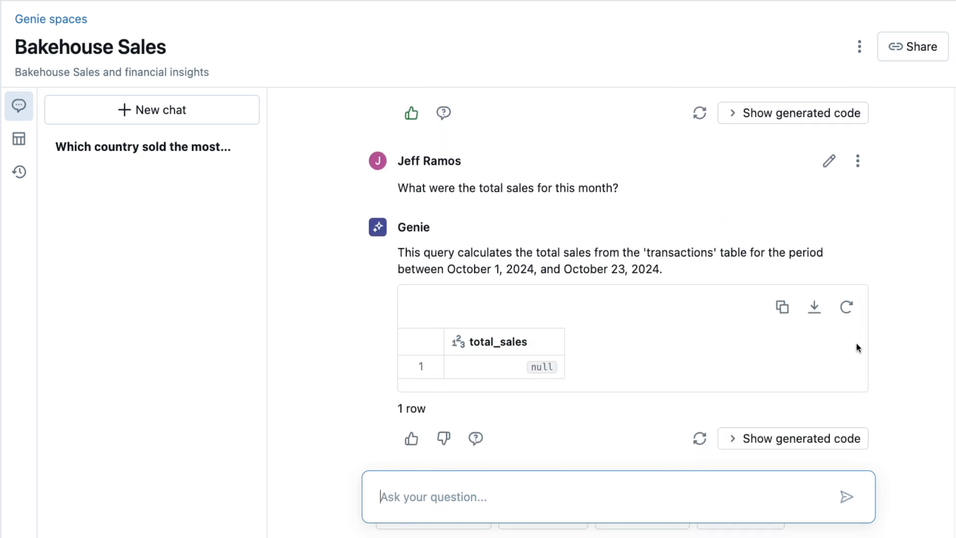
scroll(down, 3)
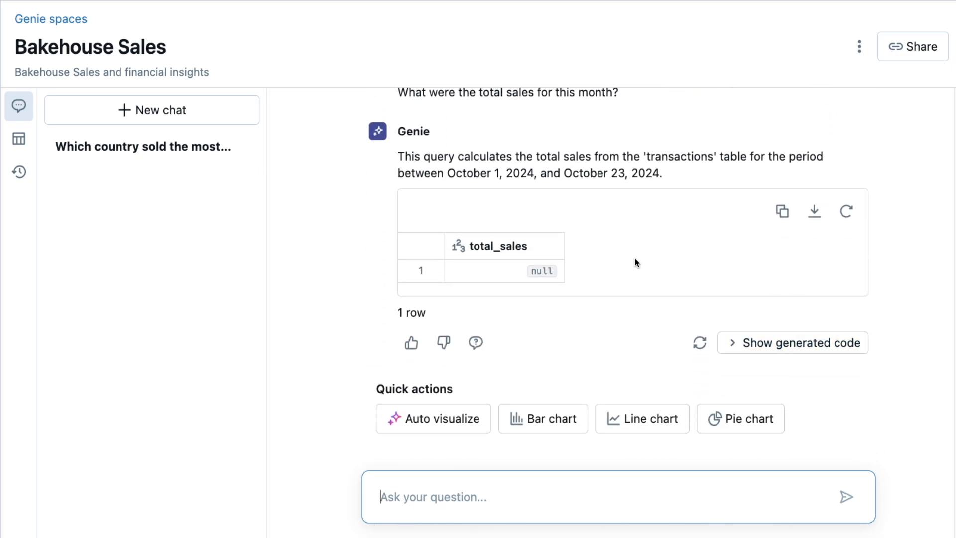
mouse_move(497, 270)
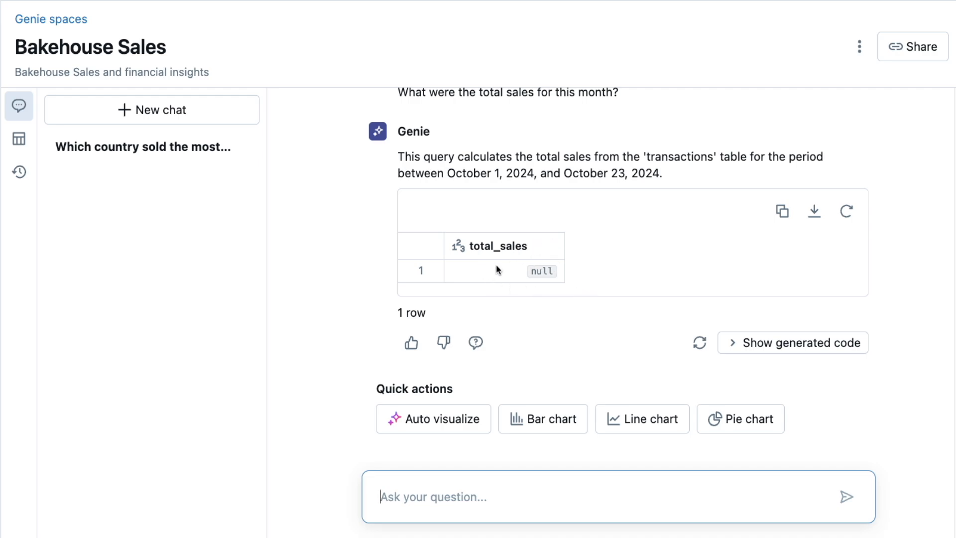
mouse_move(572, 284)
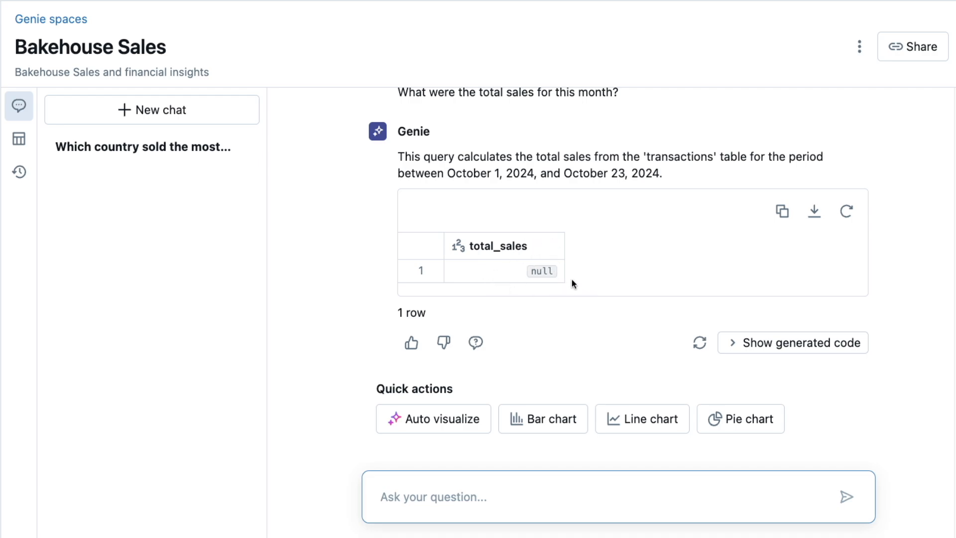
mouse_move(475, 341)
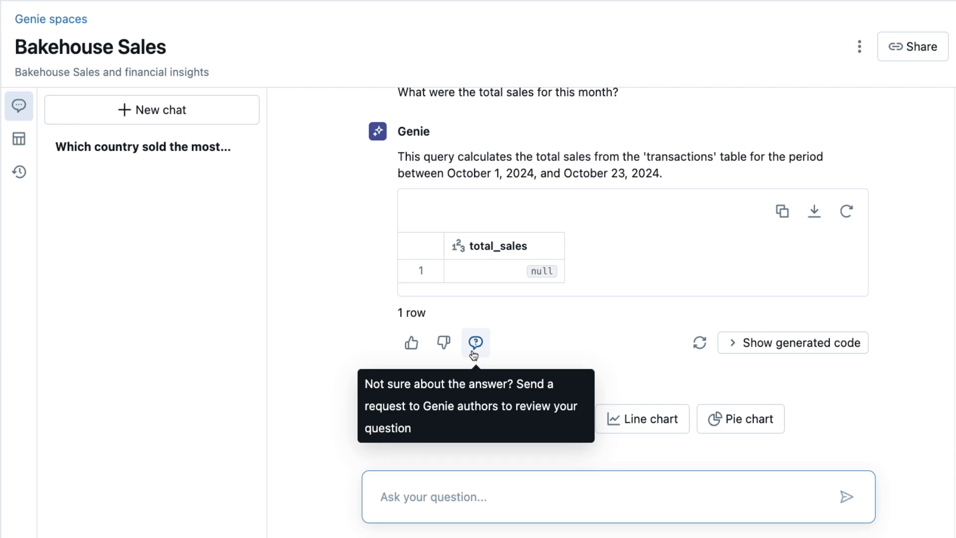
Step: Send the null answer for admin review with the comment 'October 2024 sales are null!'
click(475, 341)
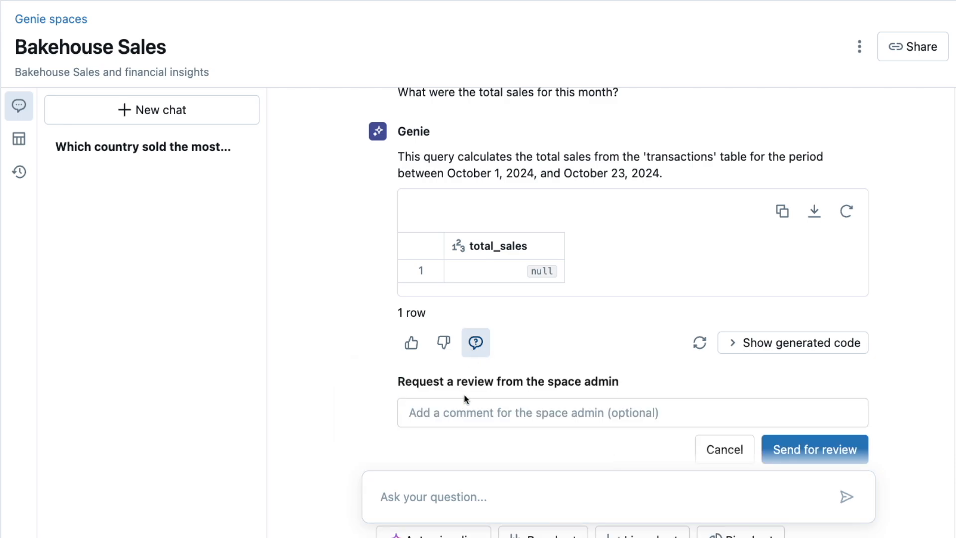
text(October)
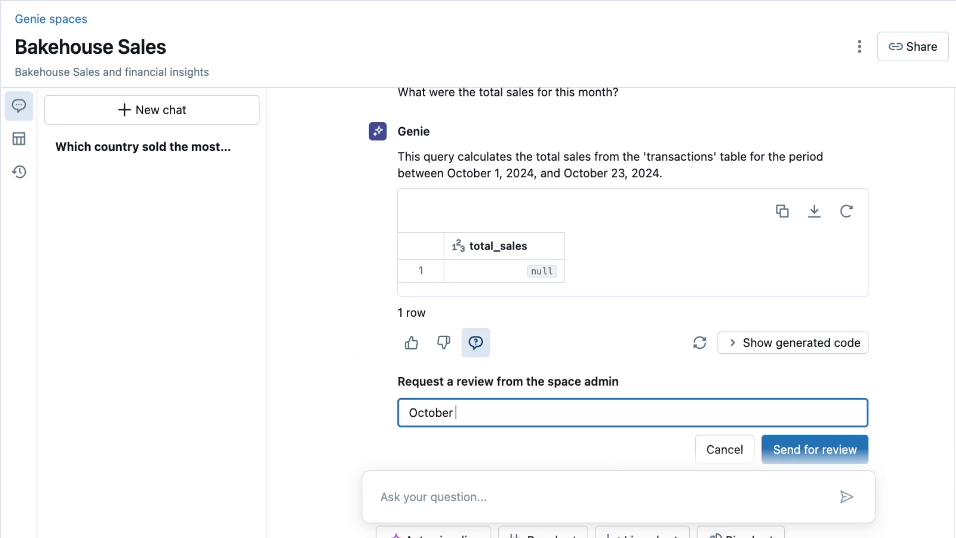
text(2024 sales are null!)
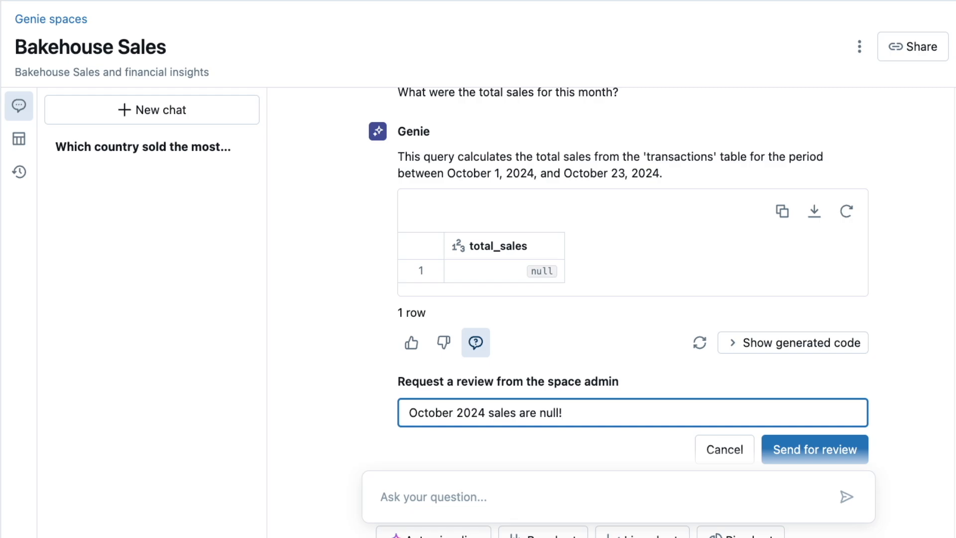
click(813, 449)
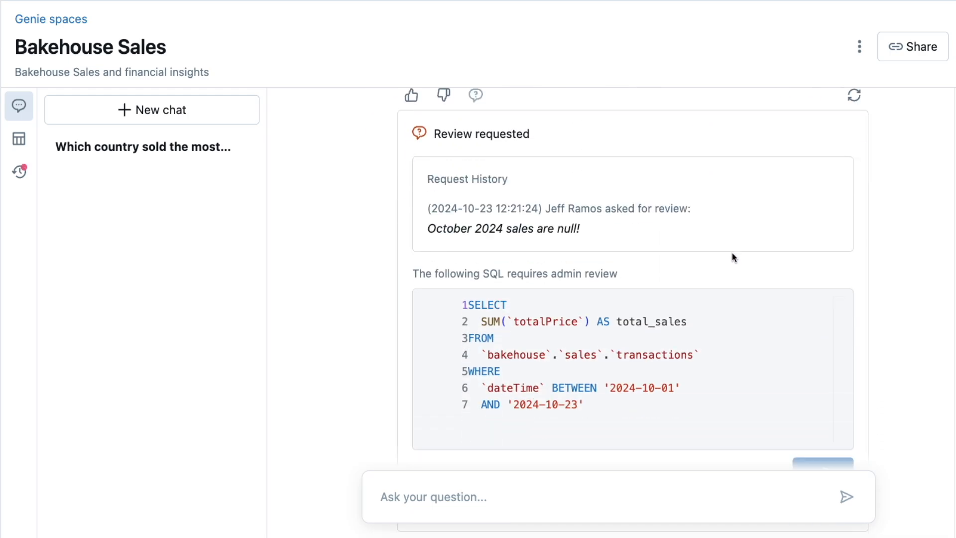
scroll(down, 3)
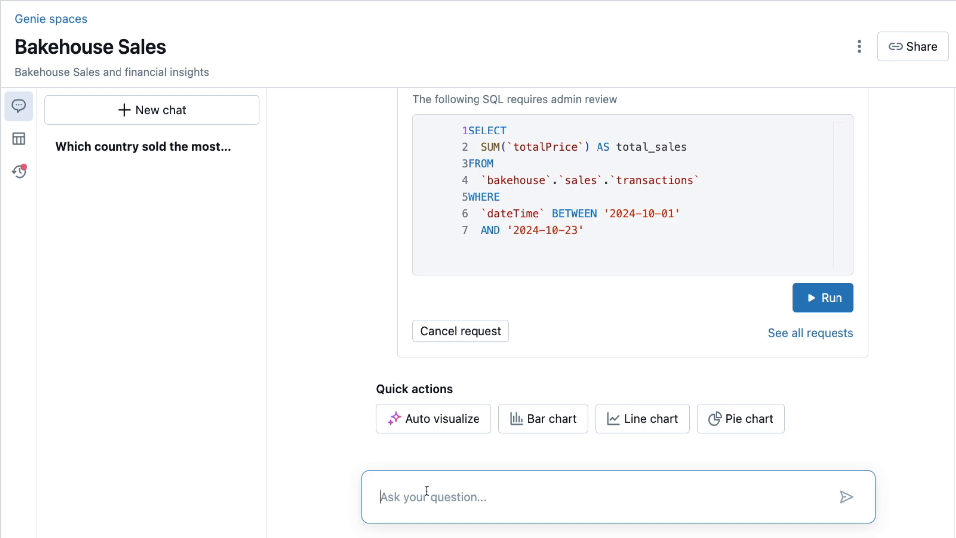
Step: Ask for Japan's May 2024 sales trends by product category and review the 102-row results table
text(For Japan, what were the sales tr)
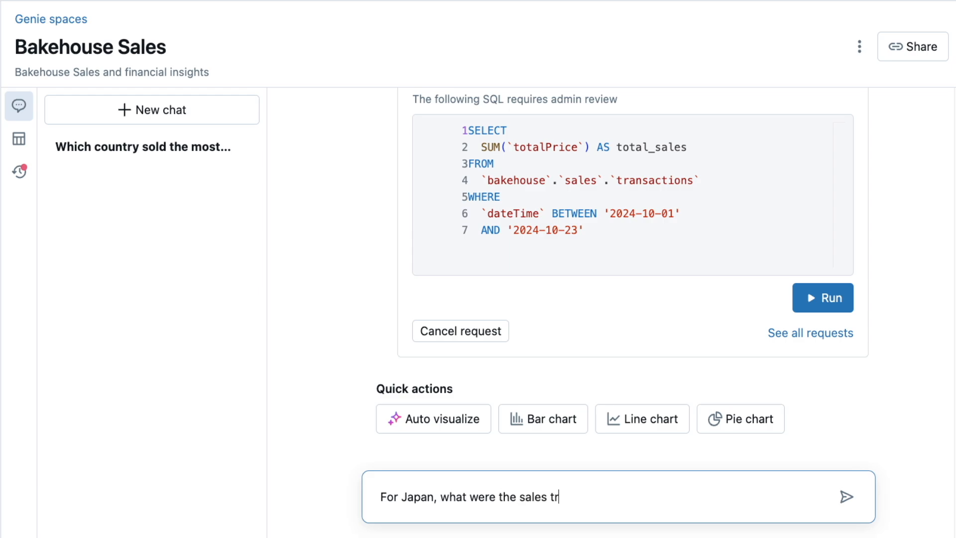
text(ends by product category)
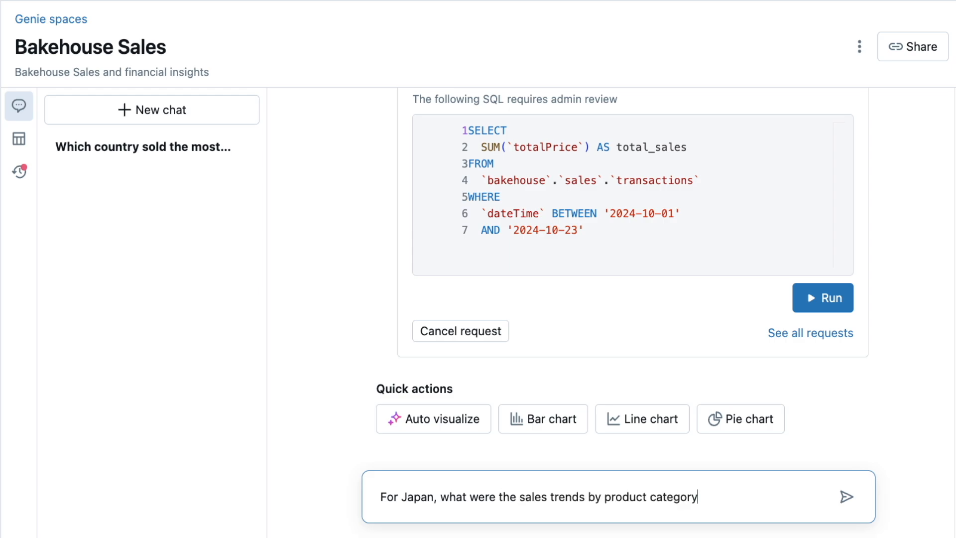
text(in May 2024?)
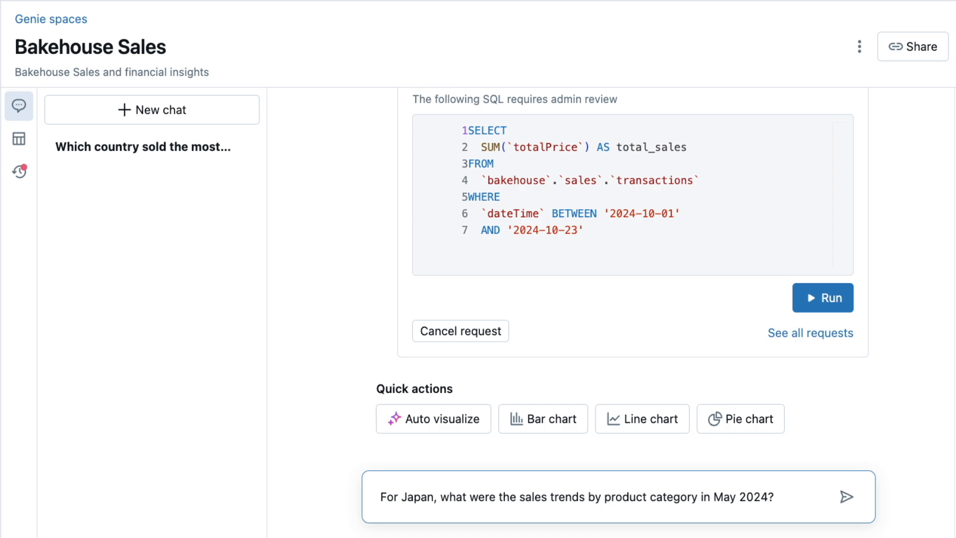
click(846, 496)
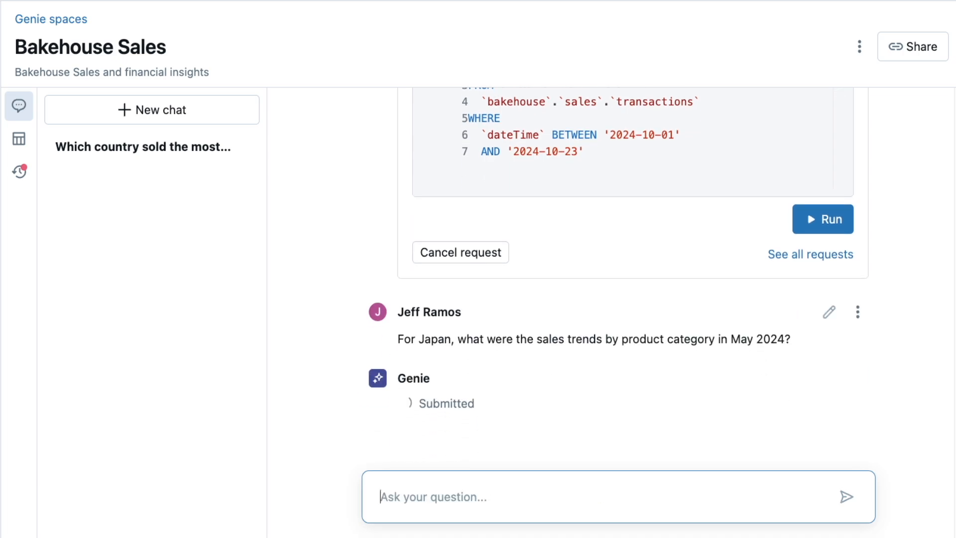
mouse_move(775, 334)
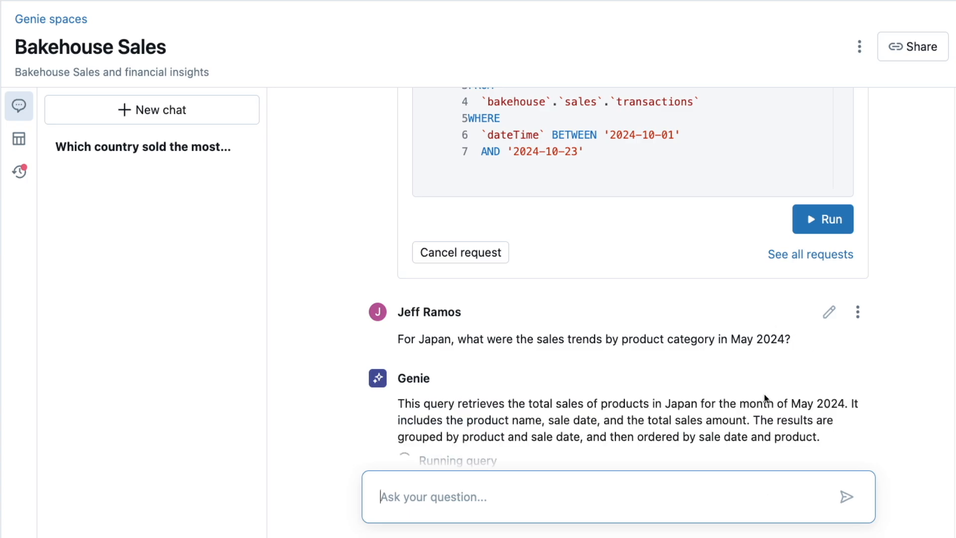
scroll(down, 3)
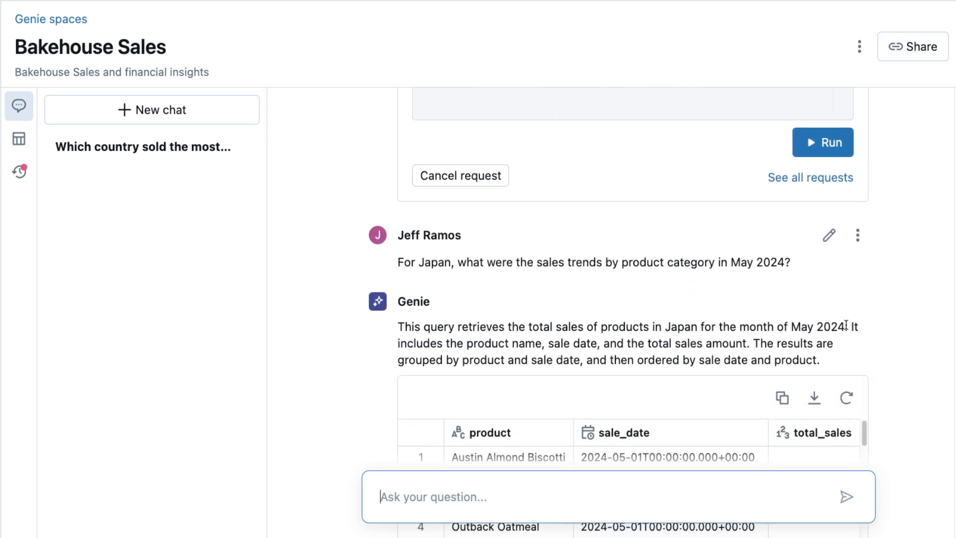
scroll(down, 3)
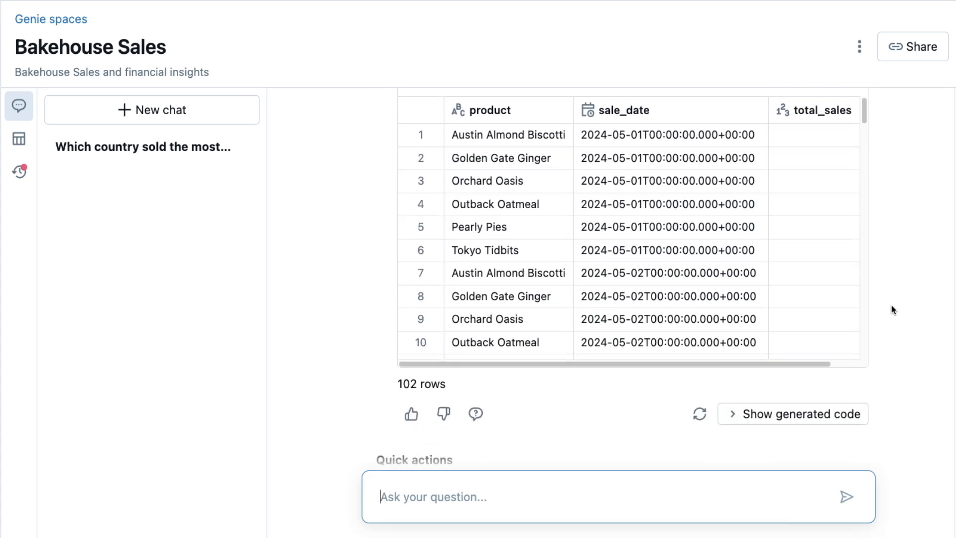
scroll(down, 3)
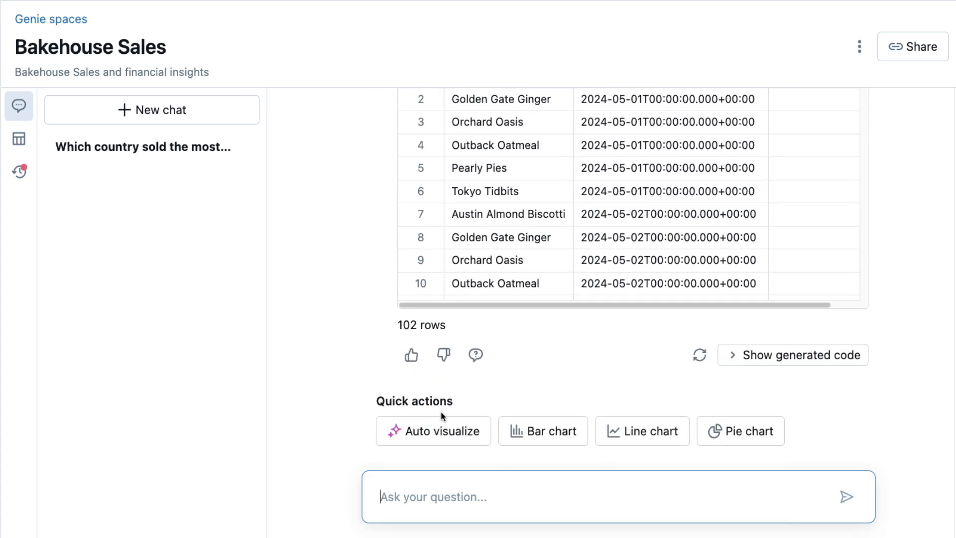
Step: Auto-visualize the Japan May 2024 results as a line chart of total sales per product by sale date
click(433, 430)
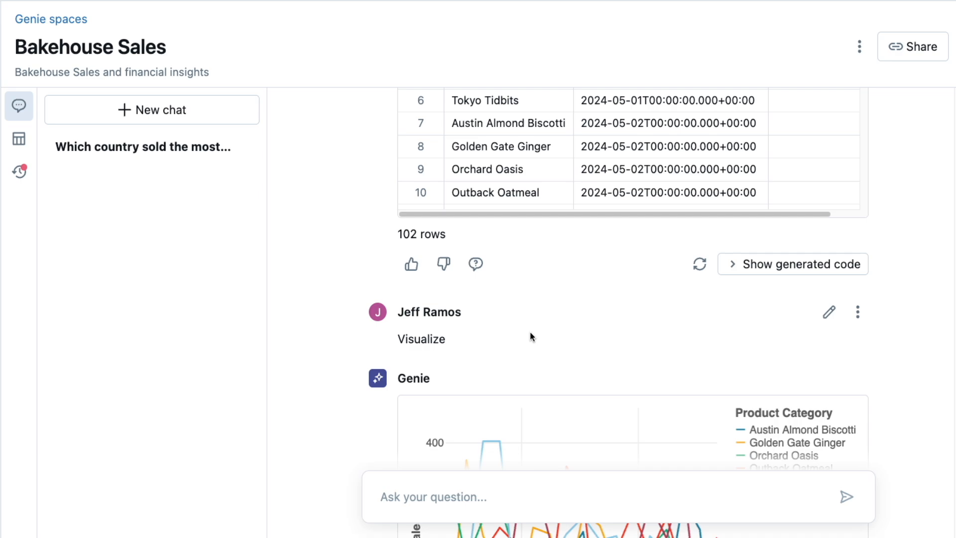
scroll(down, 3)
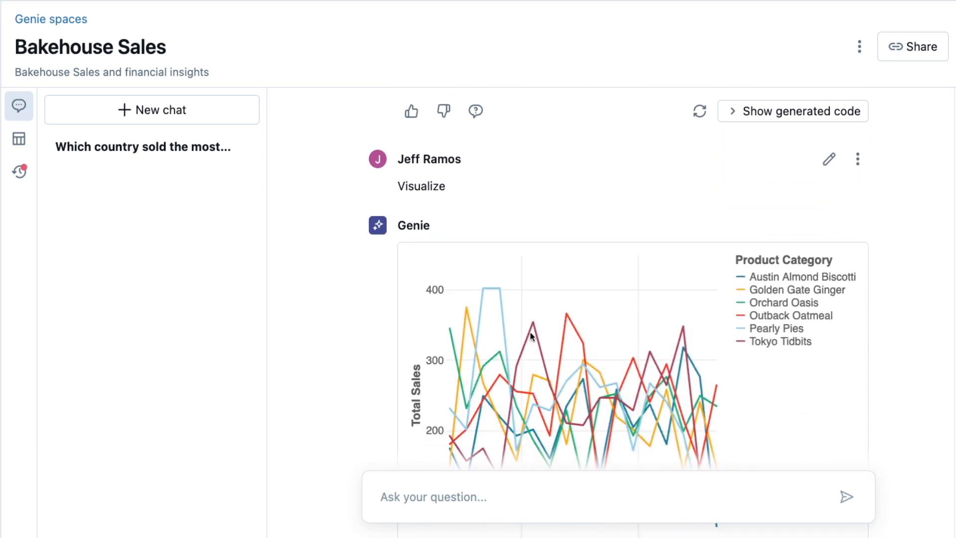
scroll(down, 3)
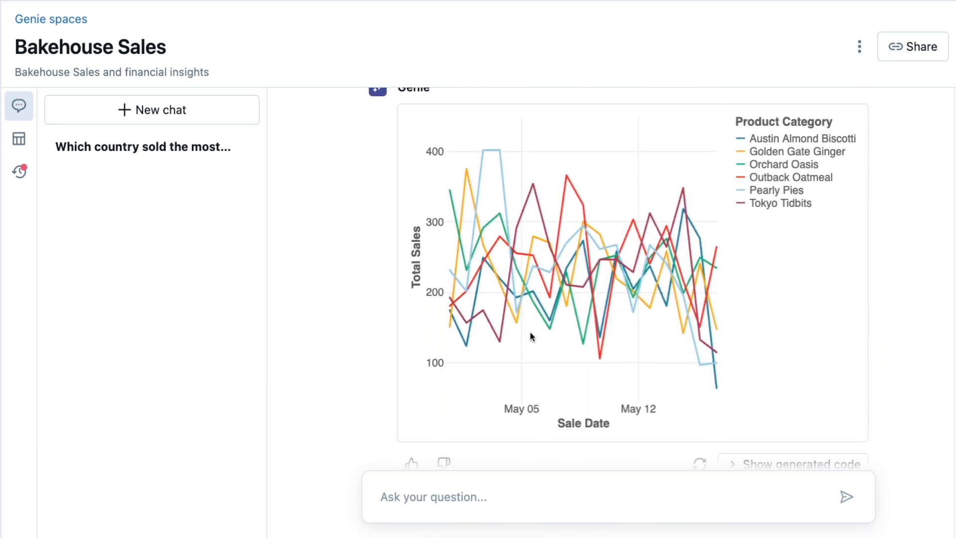
scroll(down, 3)
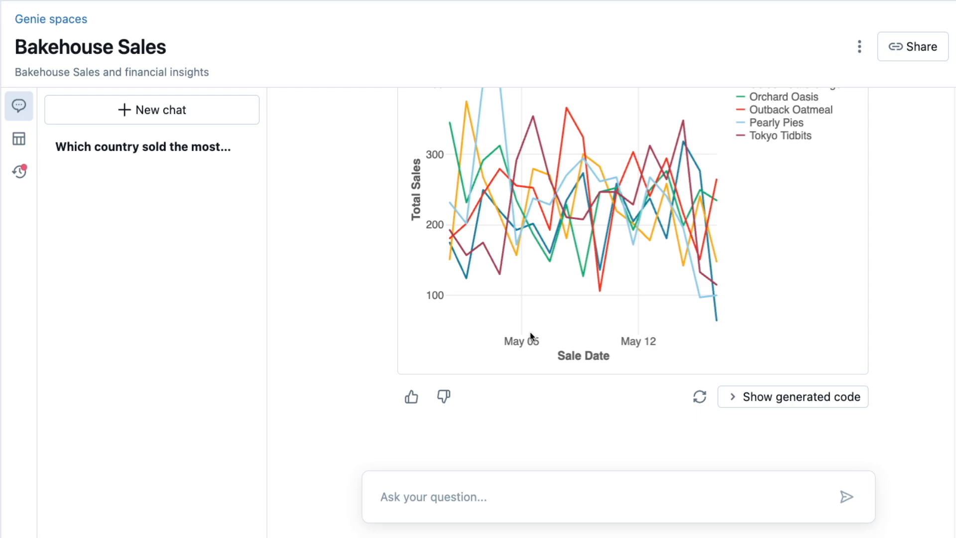
Step: Ask Genie to change the chart to a stacked bar chart by product category and view the redrawn chart
text(Please change)
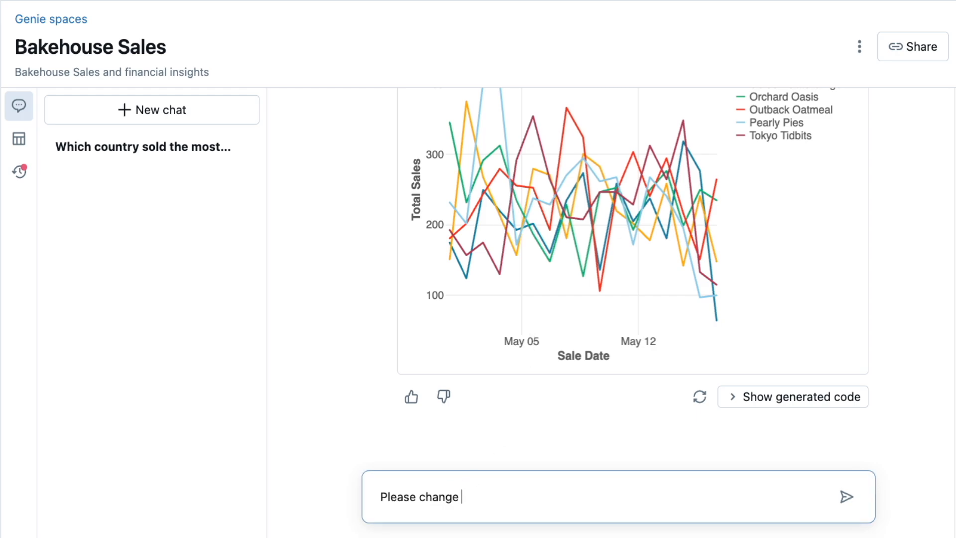
text(this to a stacked bar chart)
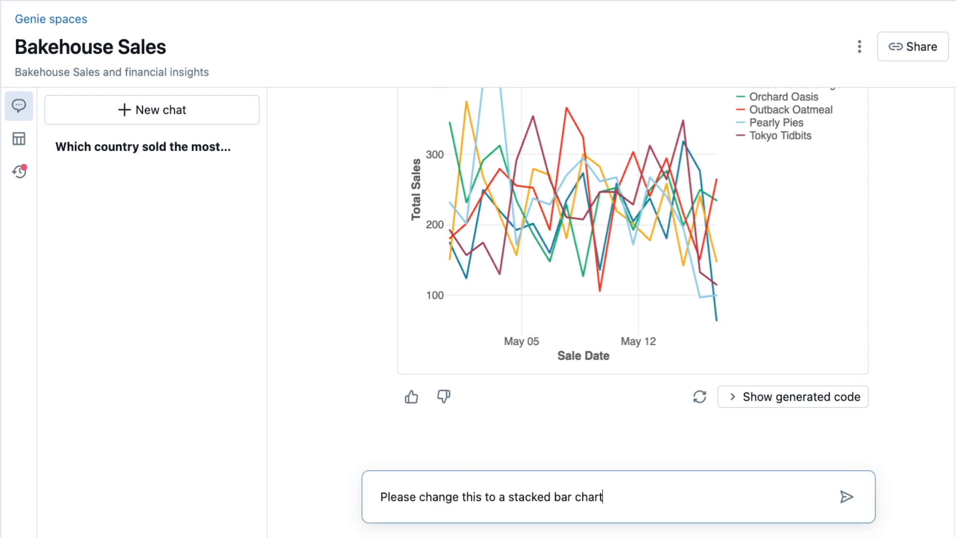
click(846, 496)
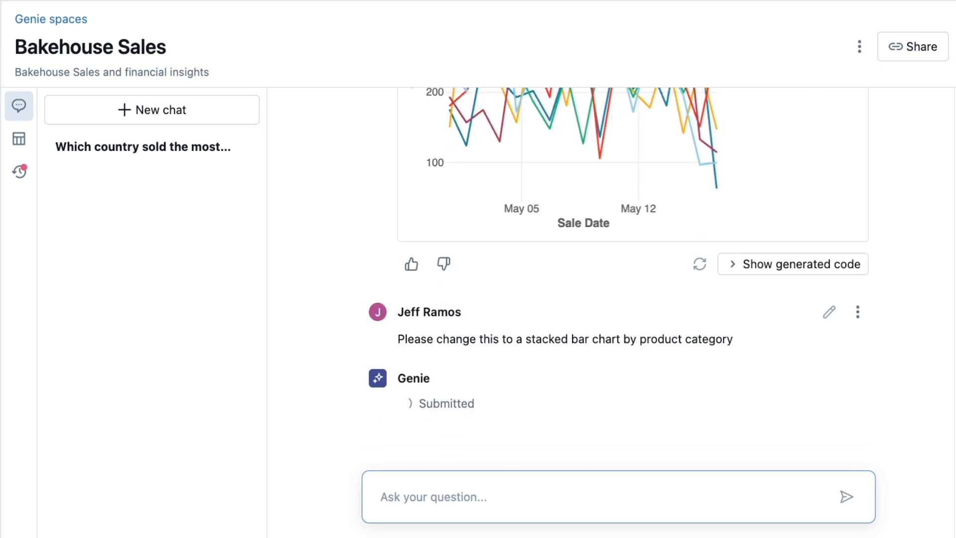
mouse_move(685, 379)
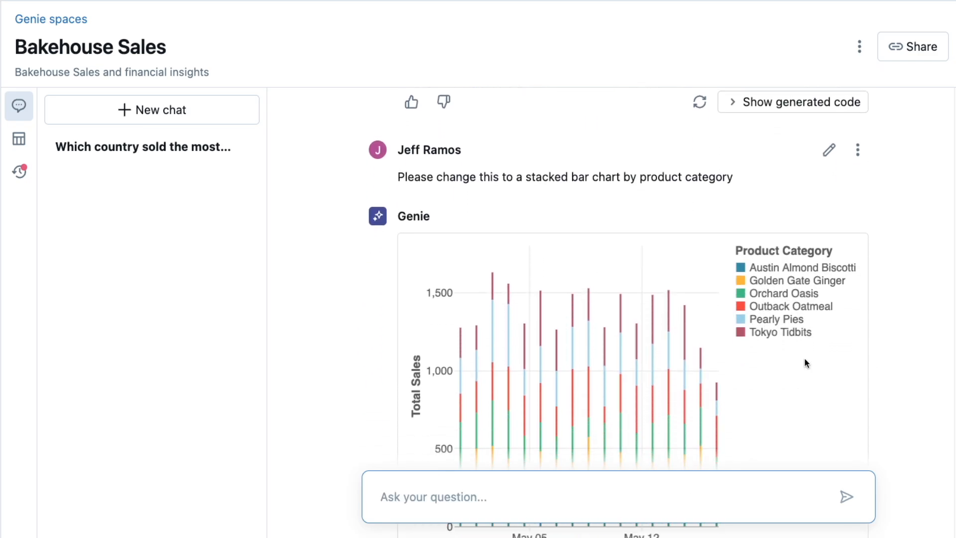
scroll(down, 3)
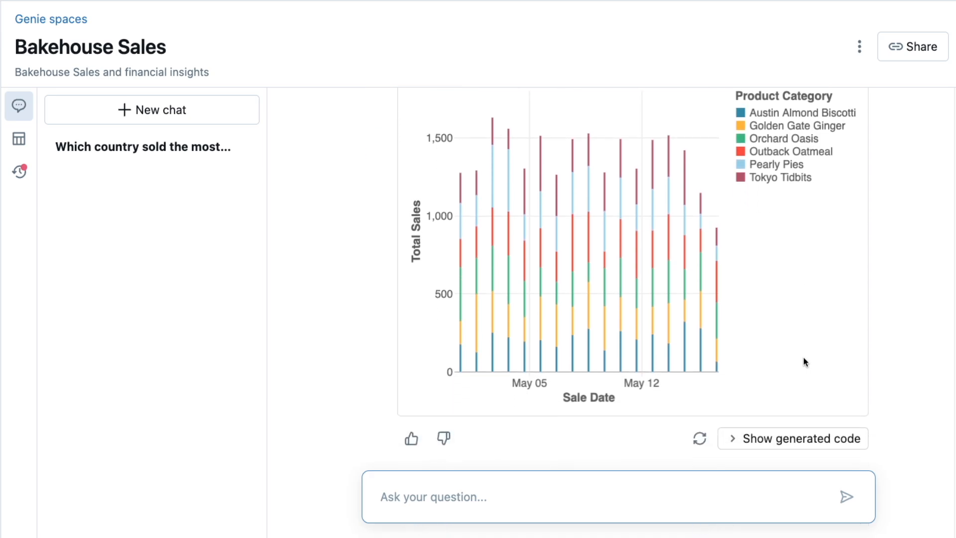
scroll(down, 3)
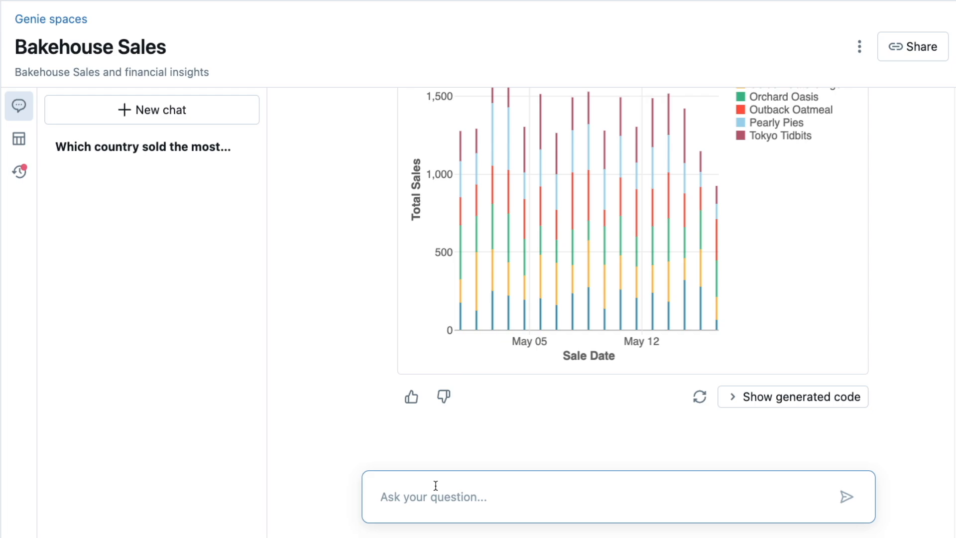
Step: Ask 'Can you tell me which franchises are our champion stores'; Genie requests a definition
text(Can)
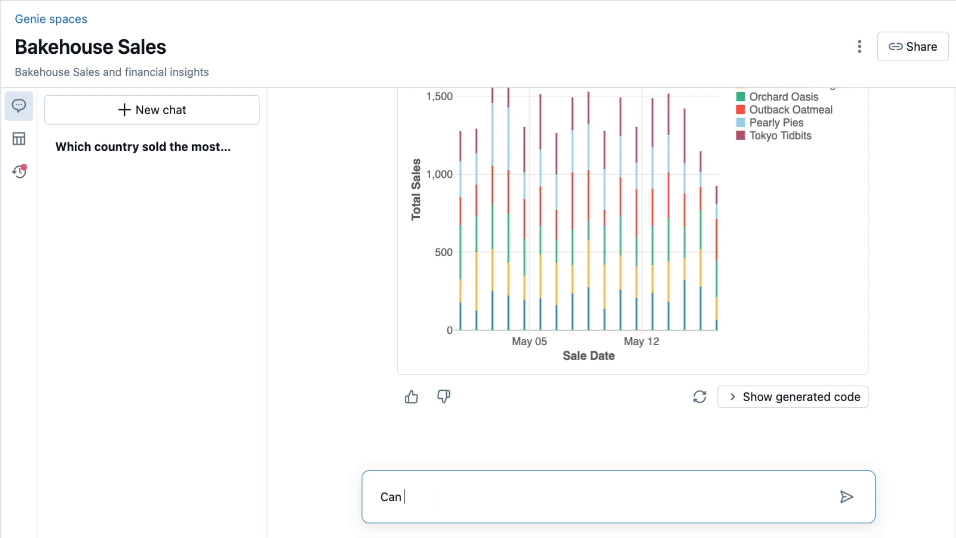
text(you tell me which franchises a)
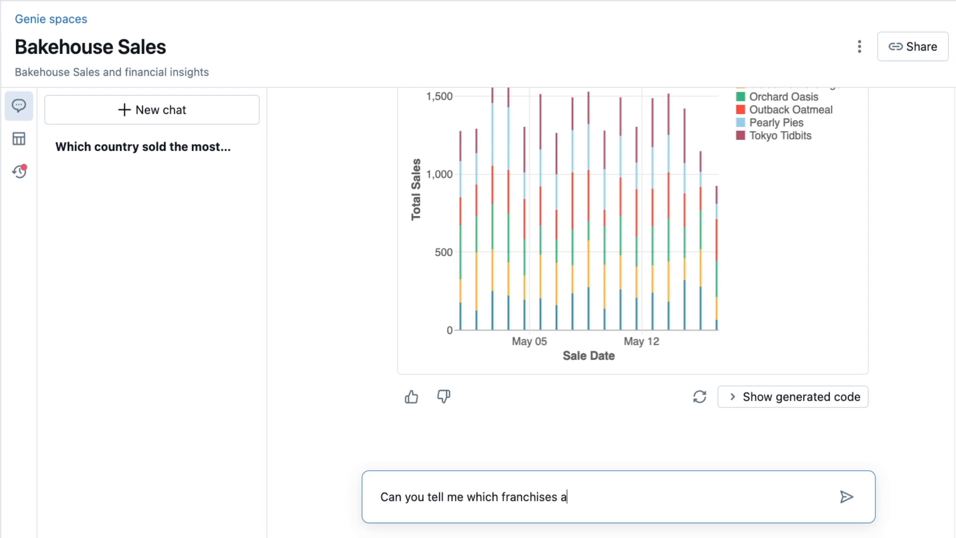
text(re our champion stores)
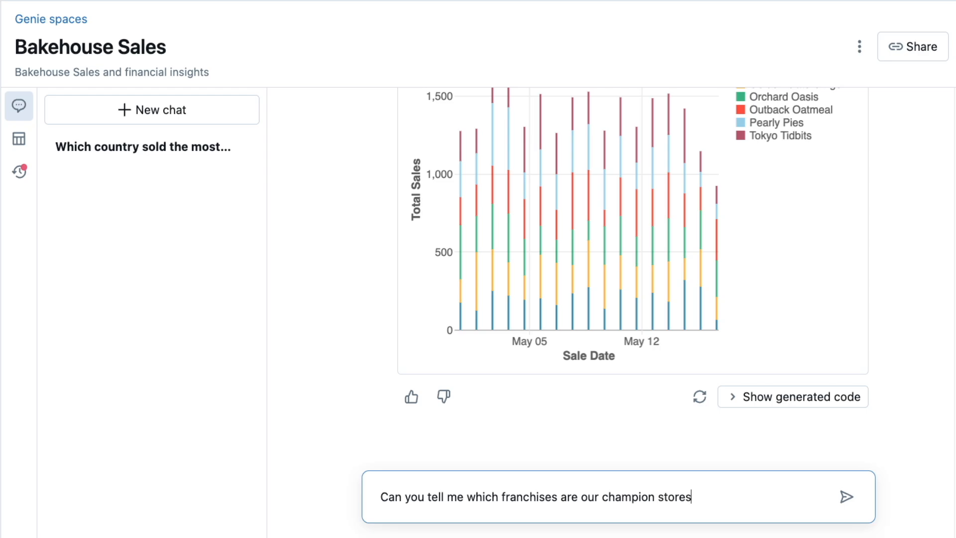
click(846, 496)
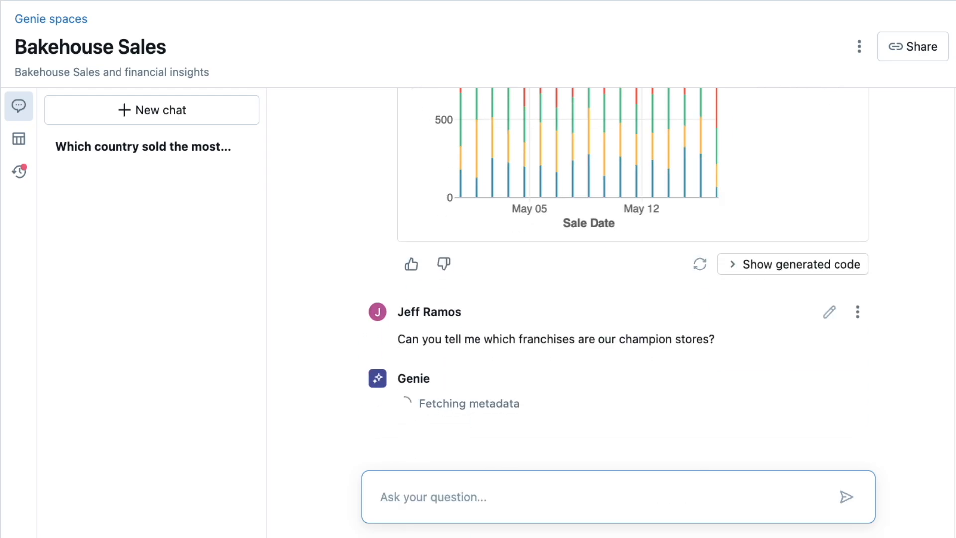
mouse_move(456, 458)
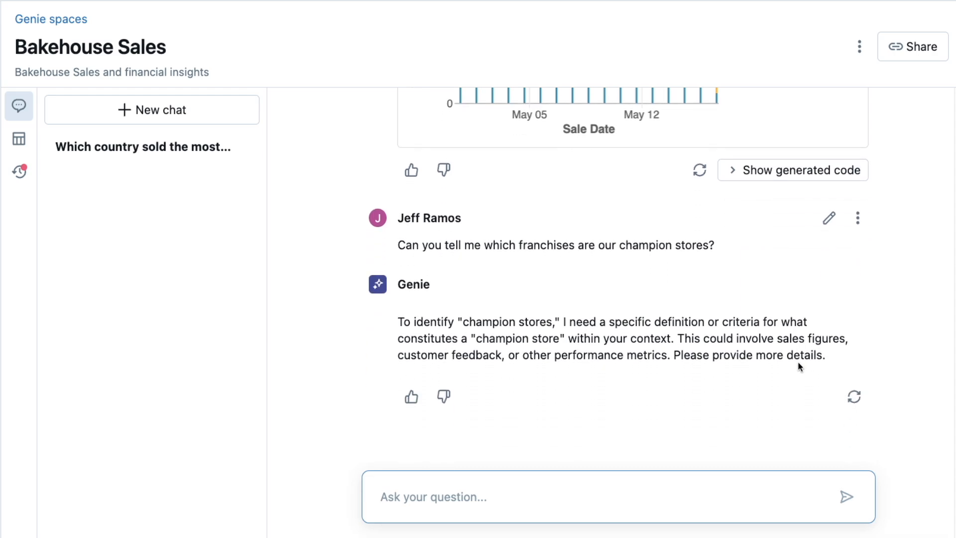
Step: Define champion stores as franchises generating $600 or more in a week and view the 7-row table
text(Champion stores a)
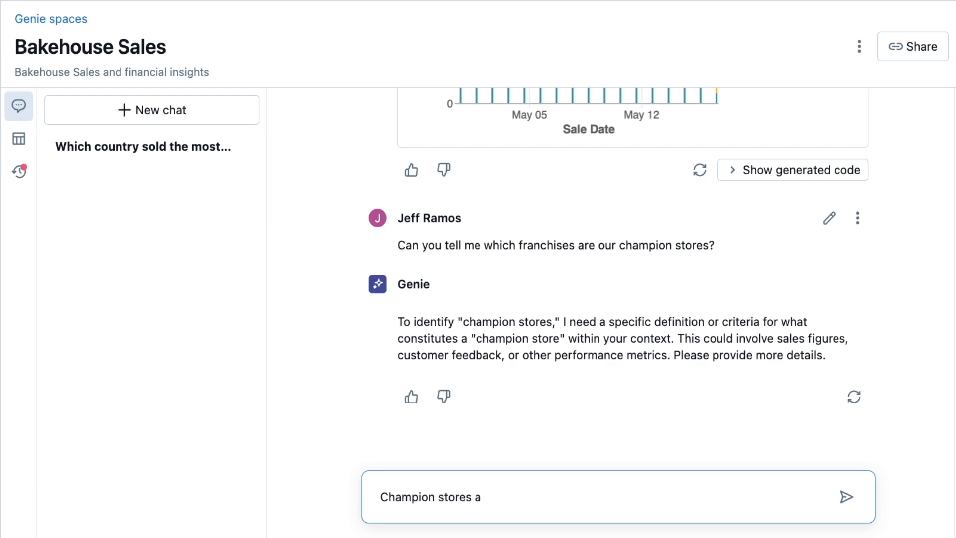
text(re franchises that genrate)
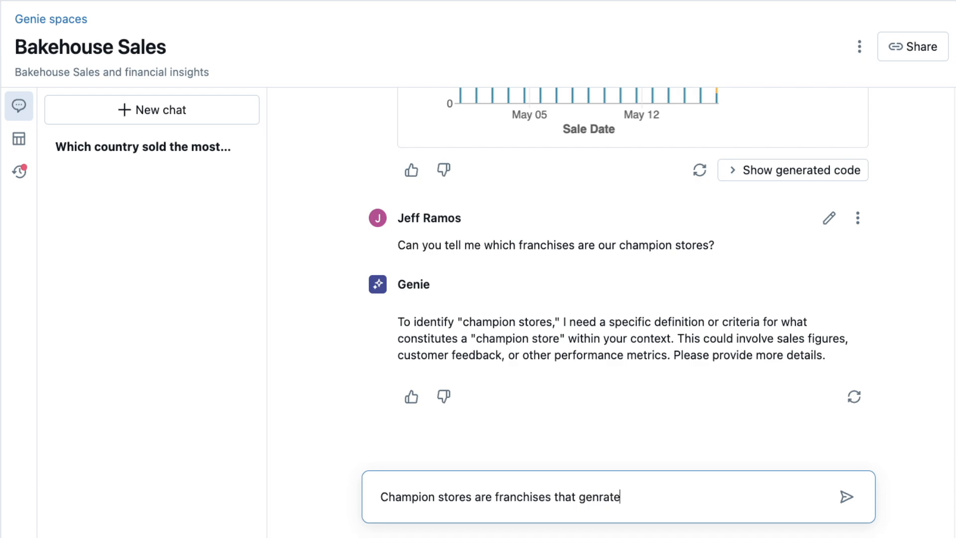
text(e)
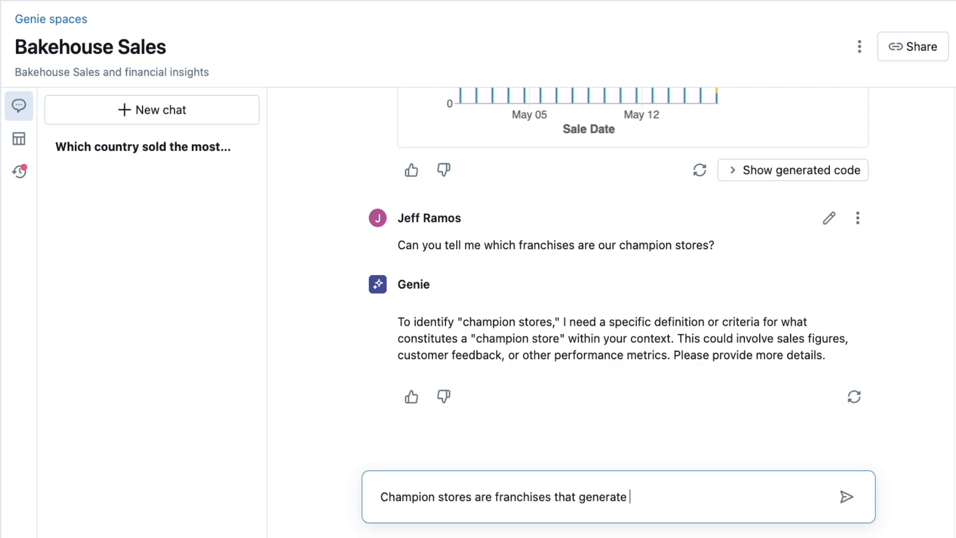
text($600 or more in a)
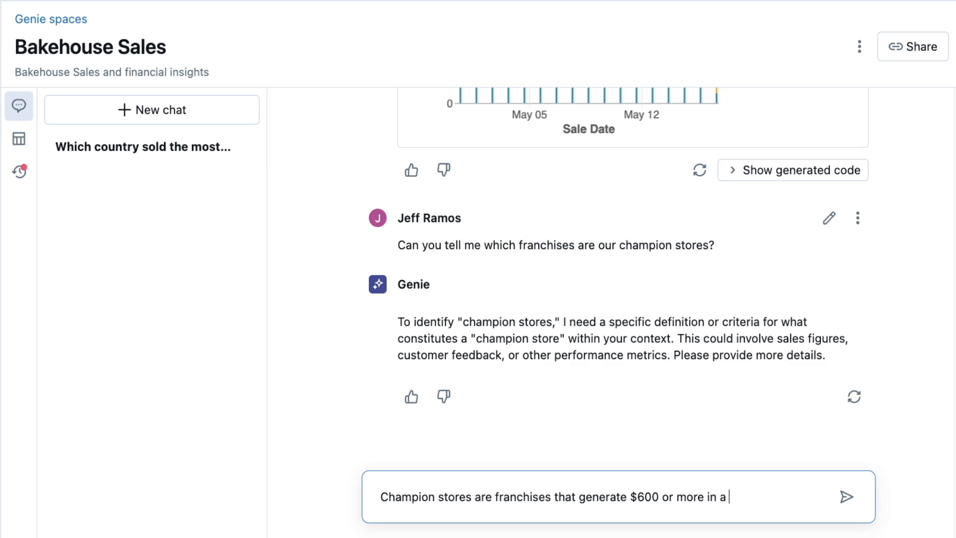
click(845, 496)
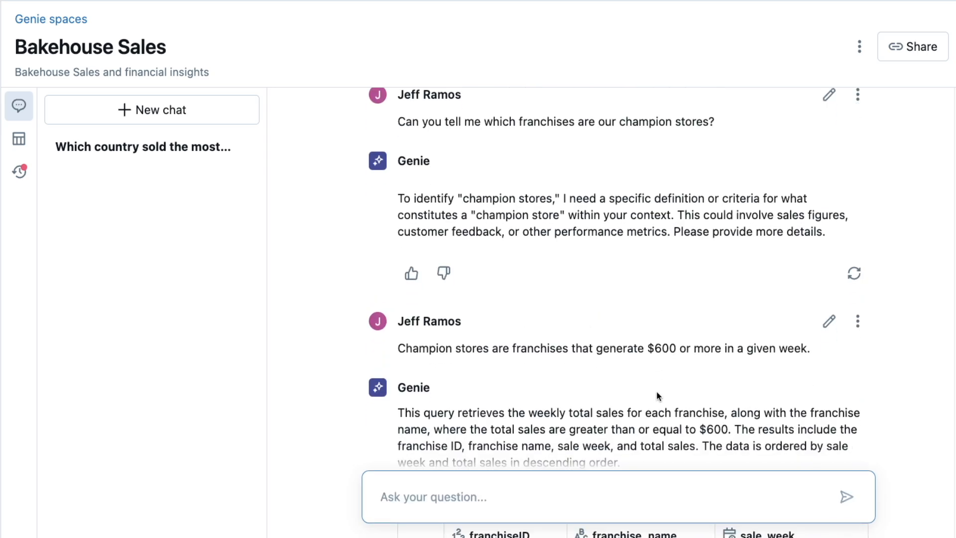
scroll(down, 3)
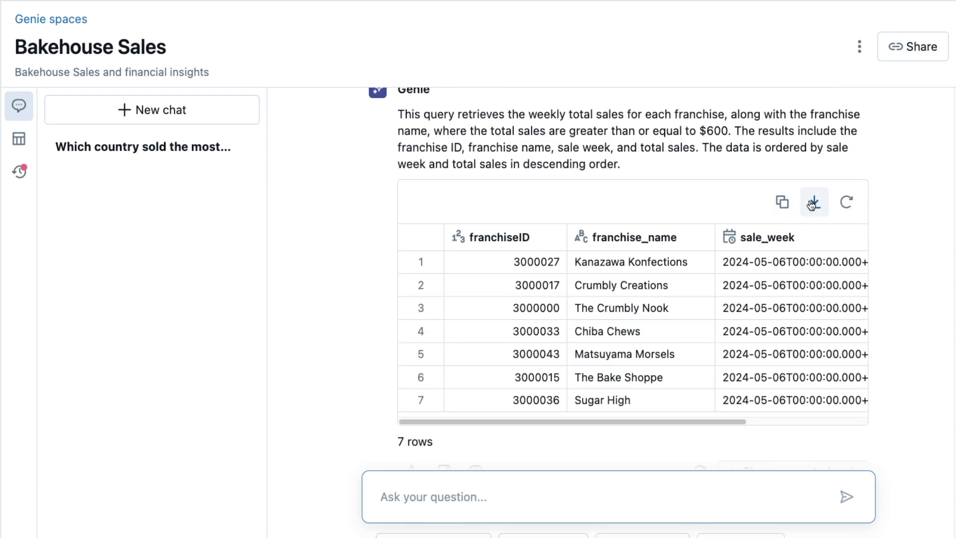
scroll(down, 3)
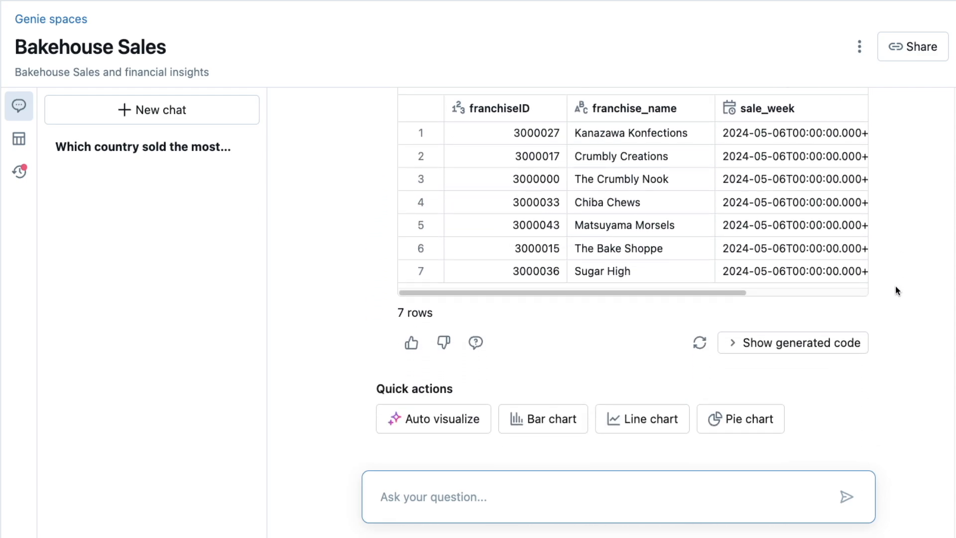
Step: Ask for total May 2024 sales of the top 2 champion stores: Chiba Chews 1,482 and Osaka Ovens 1,479
text(Give me the to)
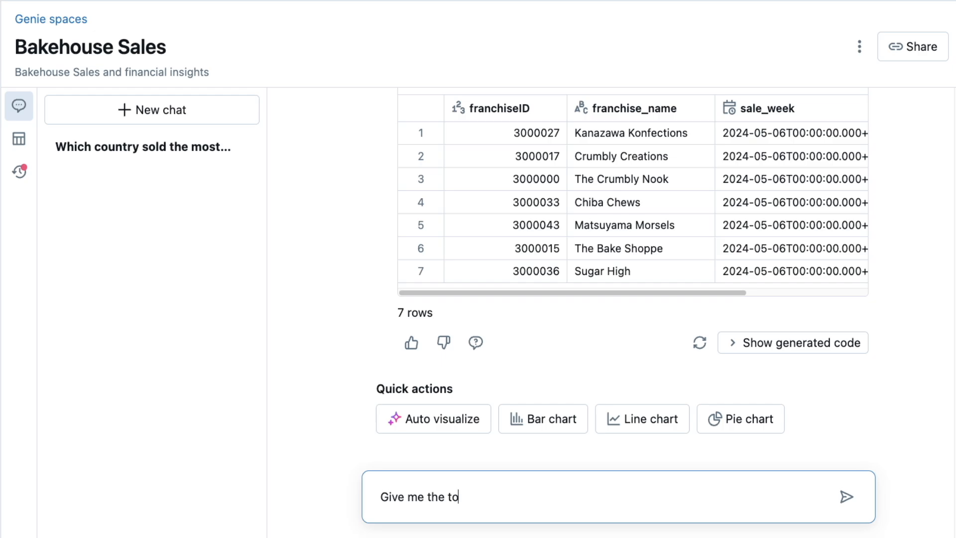
text(tal sales for the top 2)
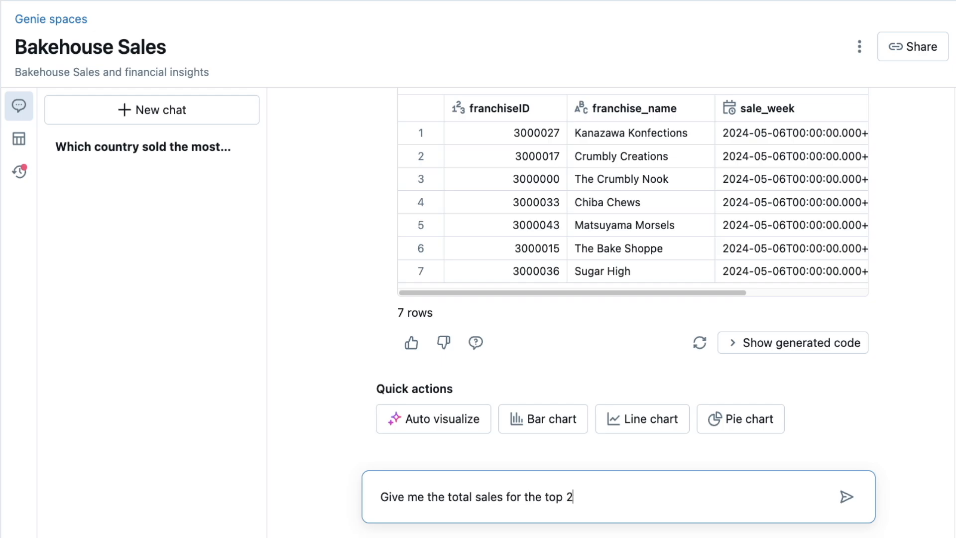
text(champion stores in M)
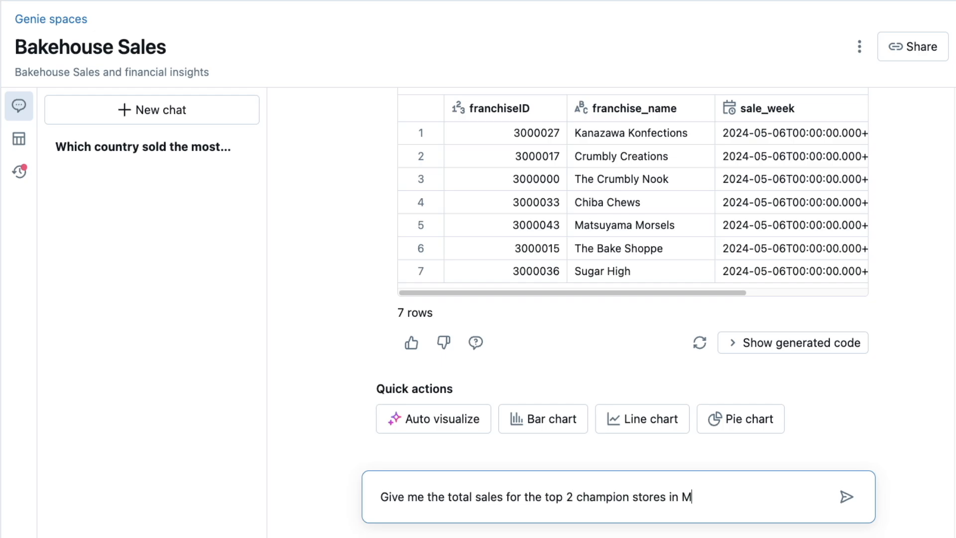
click(845, 496)
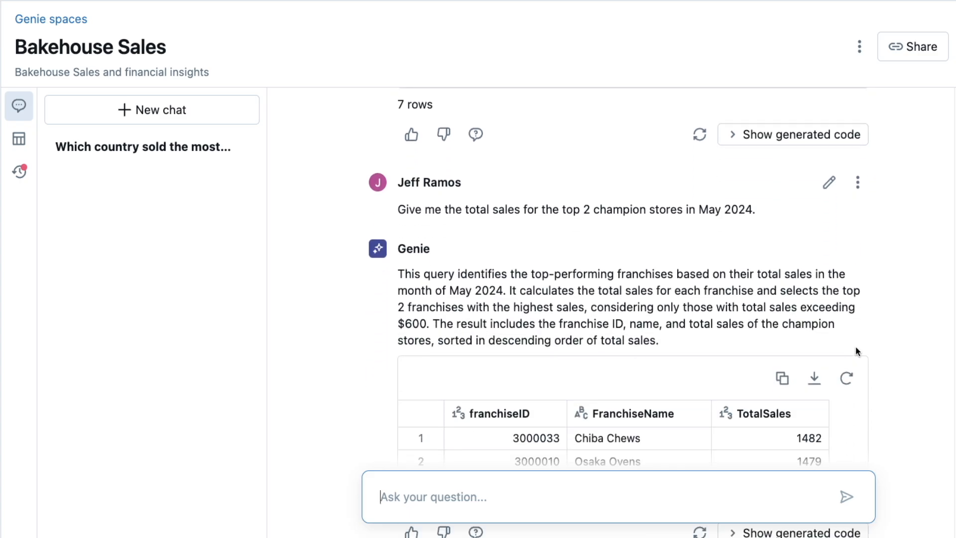
scroll(down, 3)
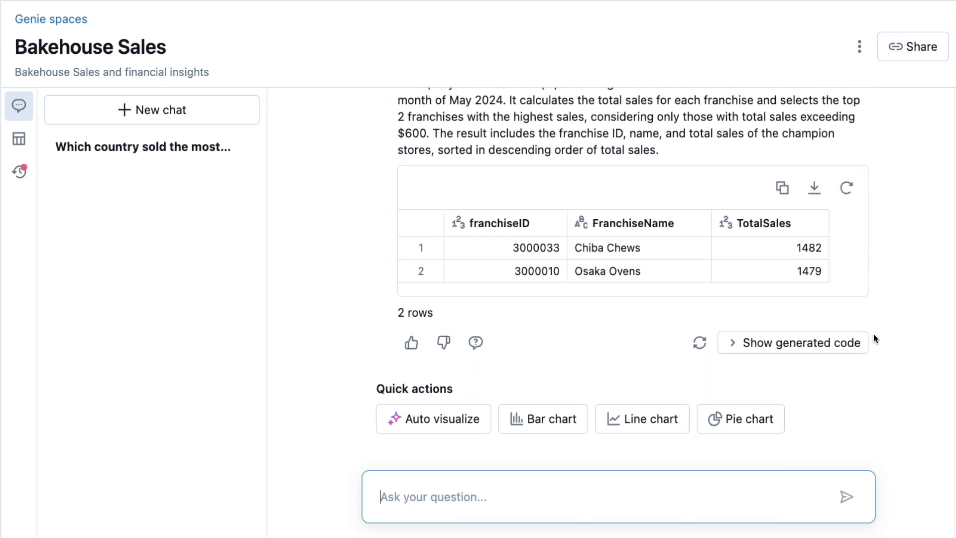
mouse_move(486, 455)
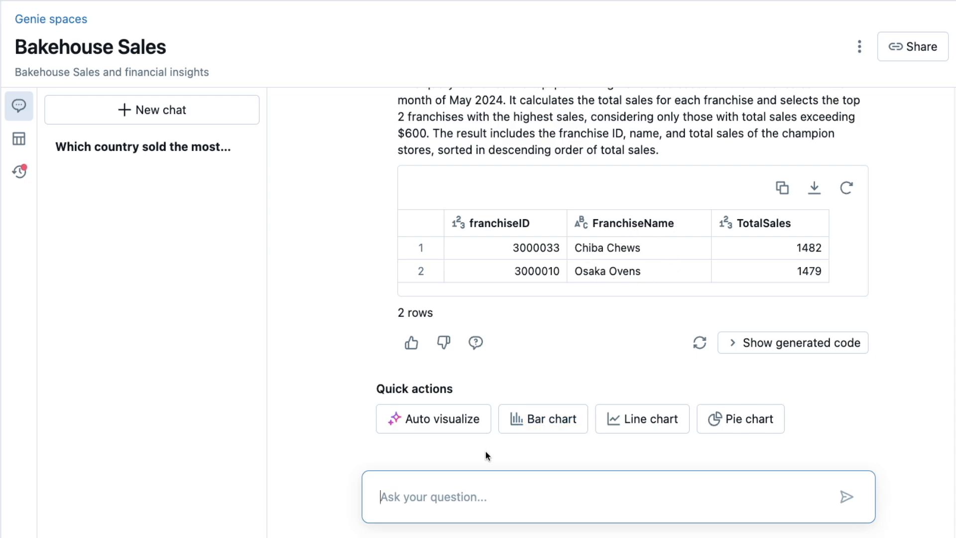
Step: Ask Genie 'What are the sizes of these franchise locations within Japan?' and review the Trusted 20-row table
text(What are)
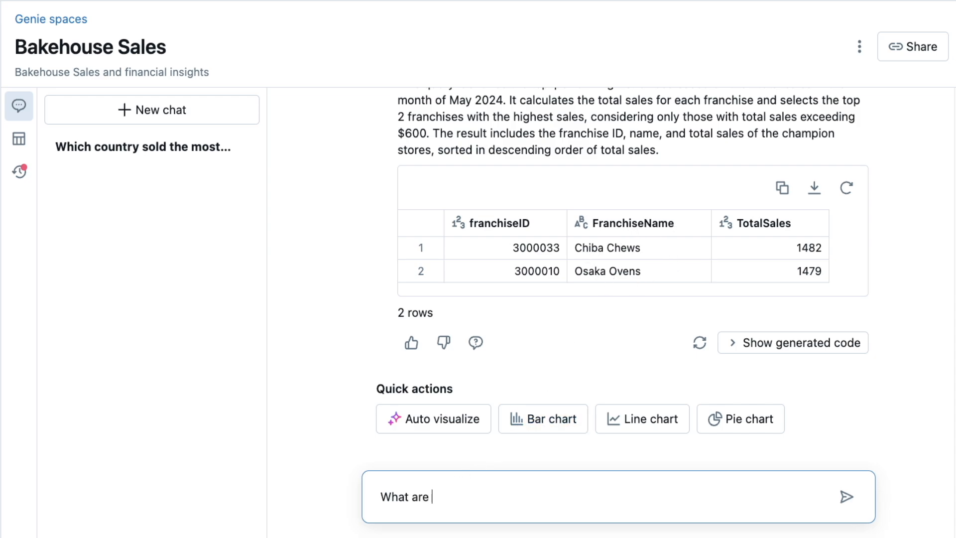
text(the sizes of these franchise lo)
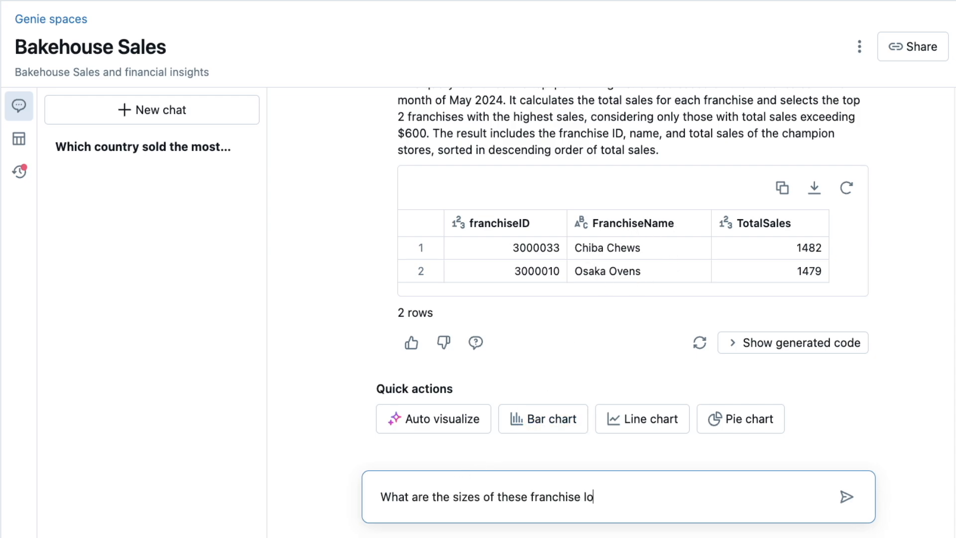
text(cations within Japan?)
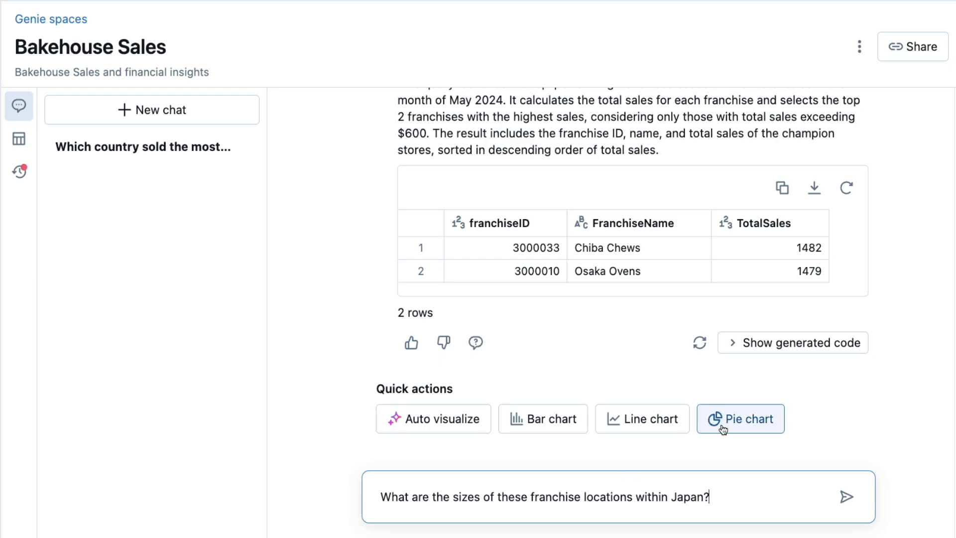
click(846, 496)
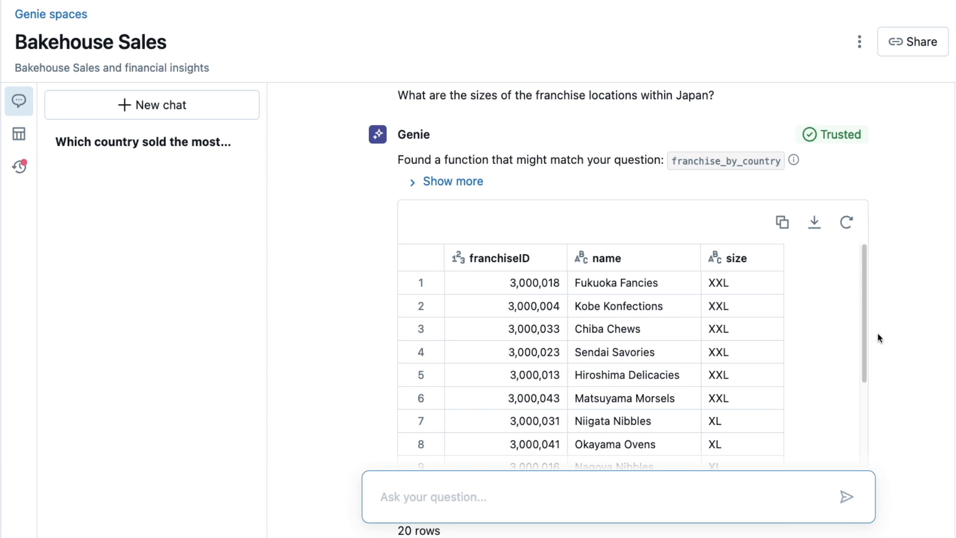
scroll(down, 3)
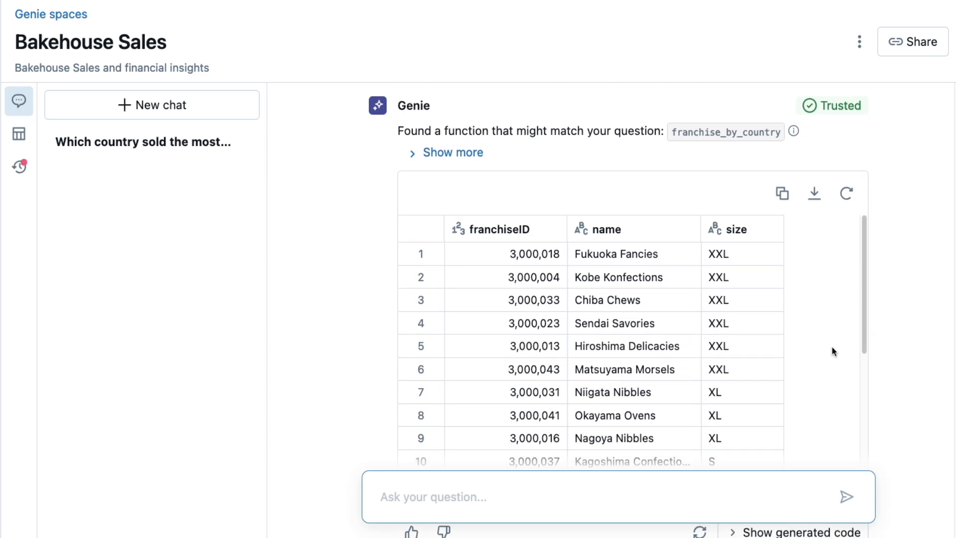
scroll(up, 3)
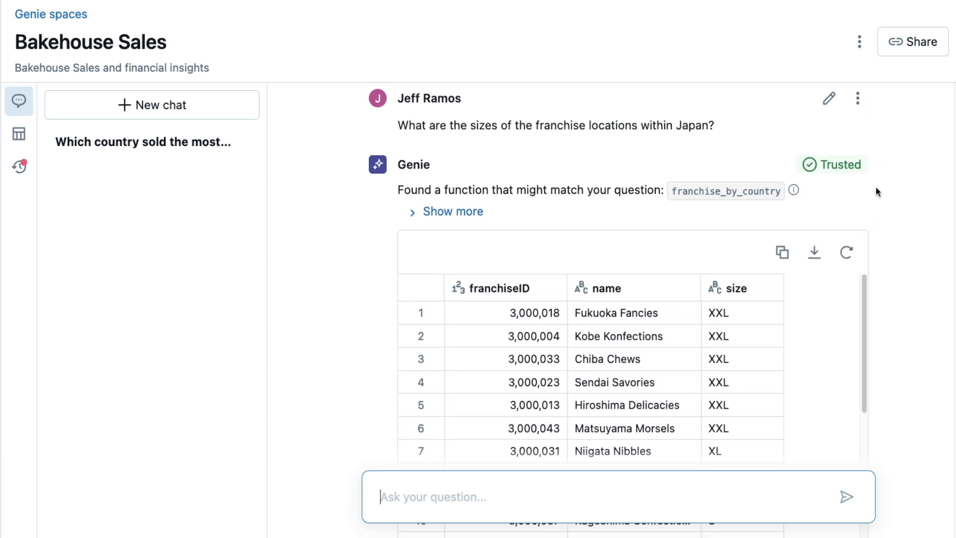
mouse_move(830, 165)
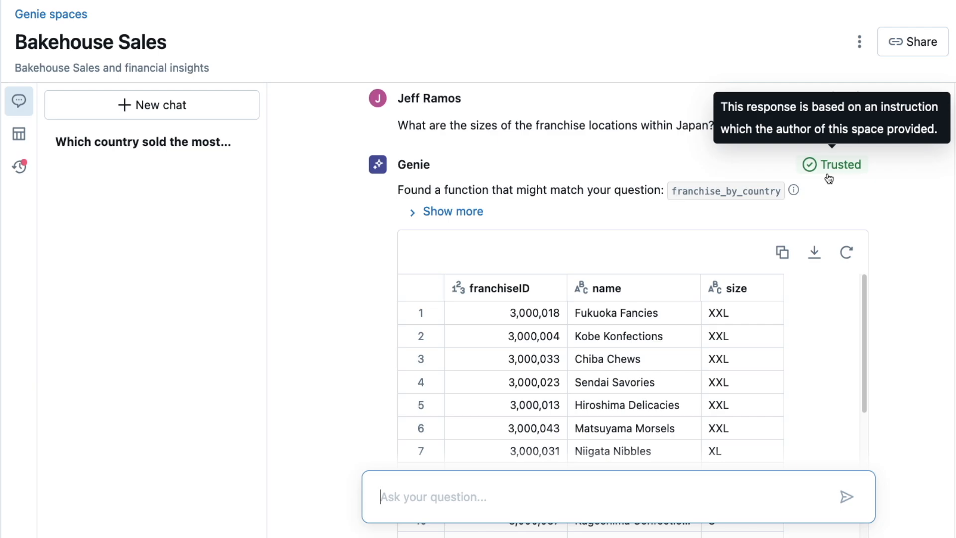
mouse_move(871, 215)
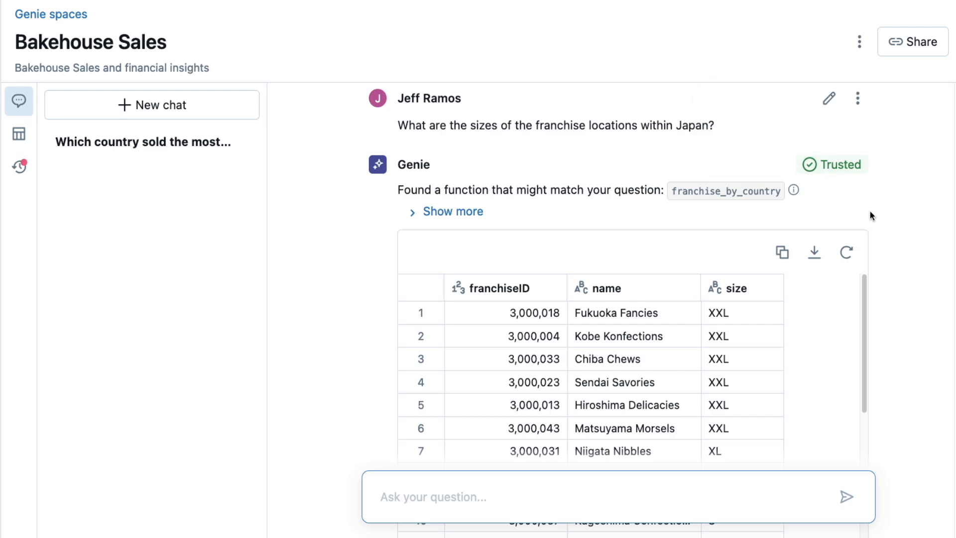